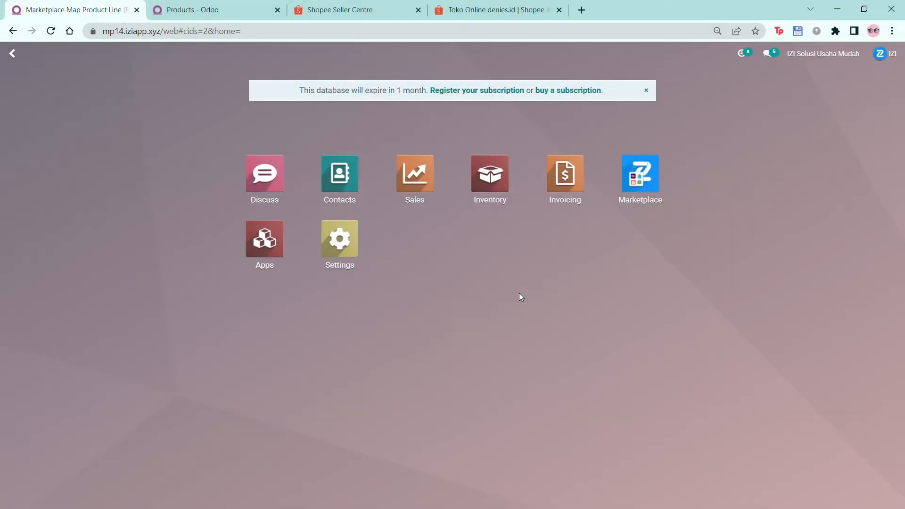
{"action": "mouse_move", "coordinate": [639, 180]}
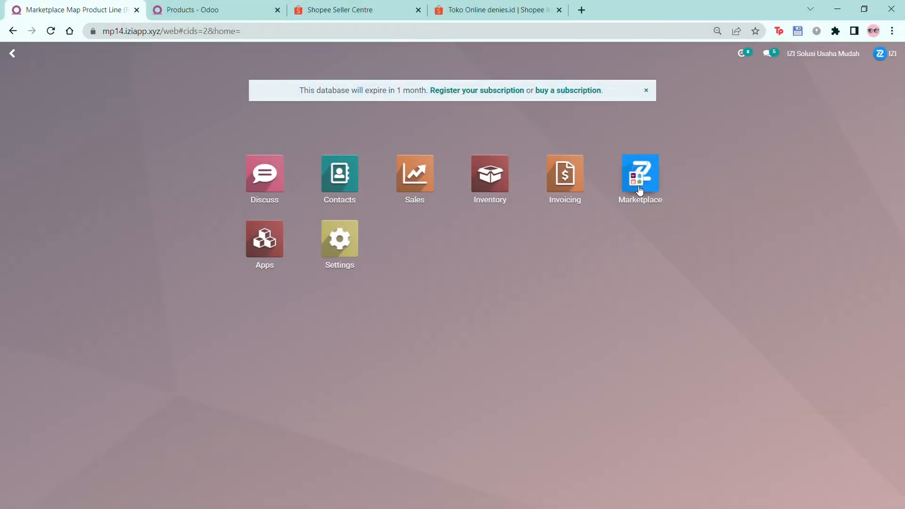
View the Shopee marketplace account's 108 marketplace products in Odoo.
{"action": "left_click", "coordinate": [639, 176]}
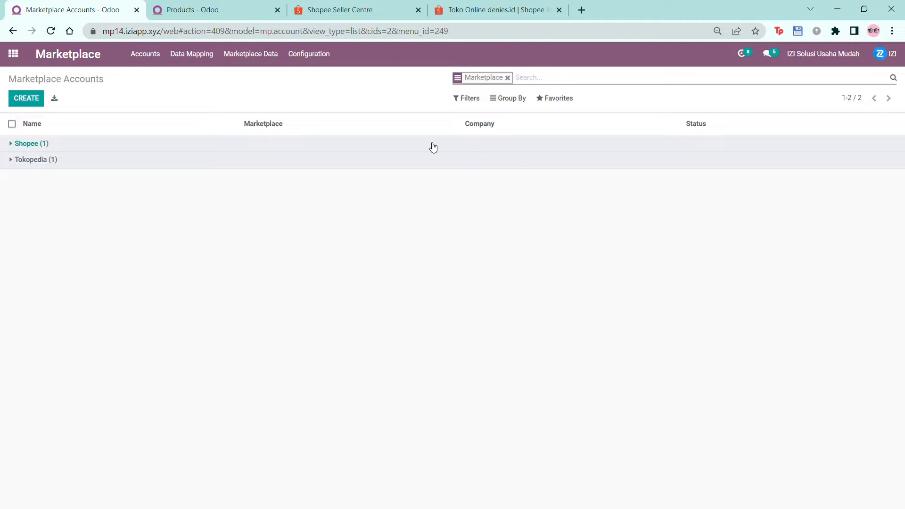
{"action": "left_click", "coordinate": [27, 143]}
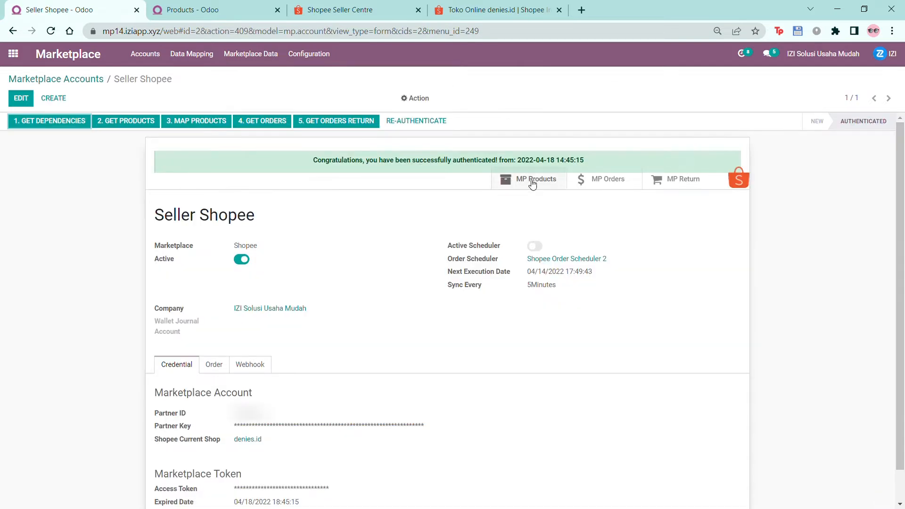
{"action": "left_click", "coordinate": [528, 179]}
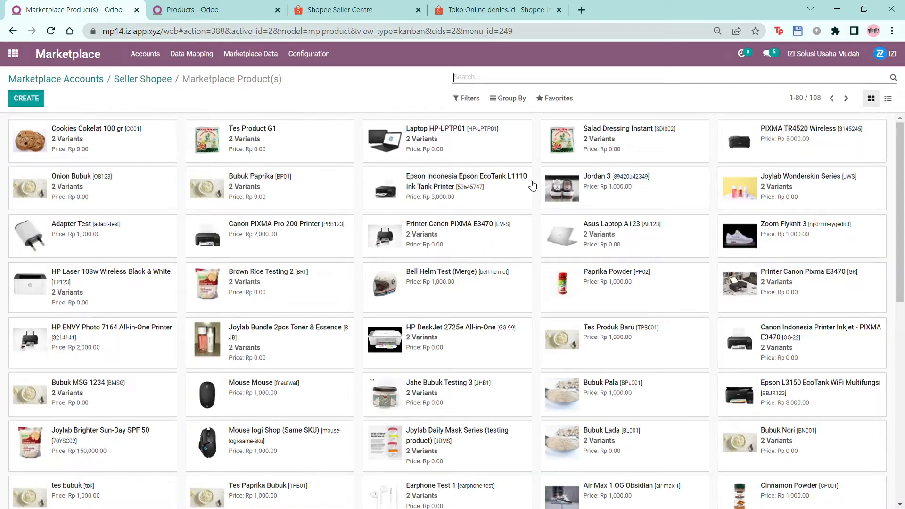
{"action": "mouse_move", "coordinate": [260, 234]}
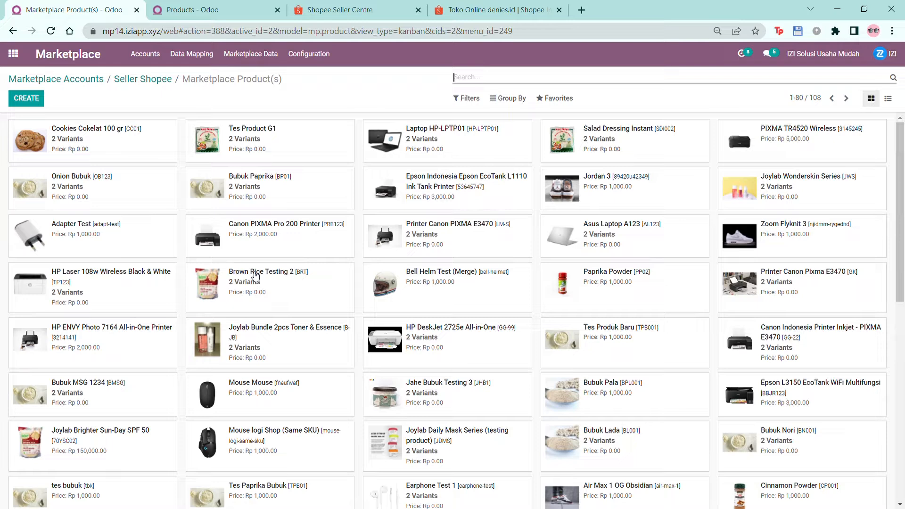
Compare against the Shopee Seller Centre product list, then return to the Seller Shopee account.
{"action": "left_click", "coordinate": [356, 10]}
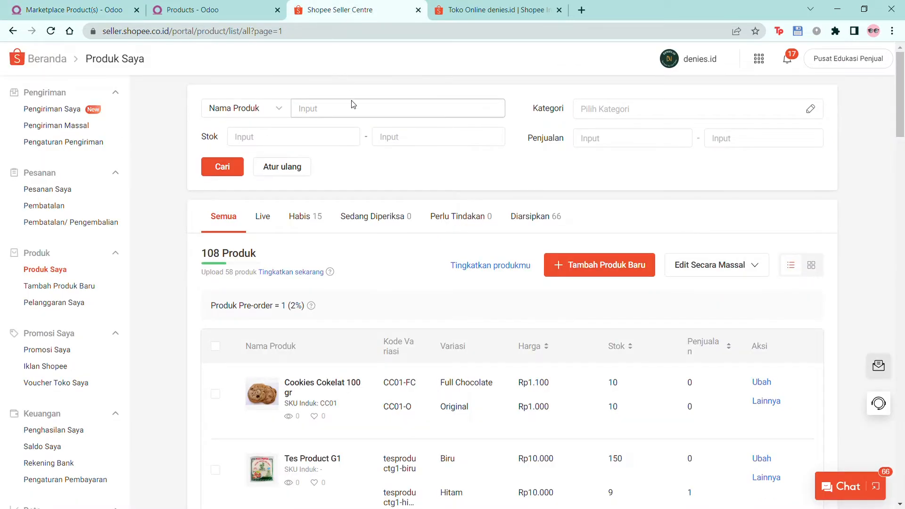
{"action": "scroll", "scroll_direction": "down", "scroll_amount": 3}
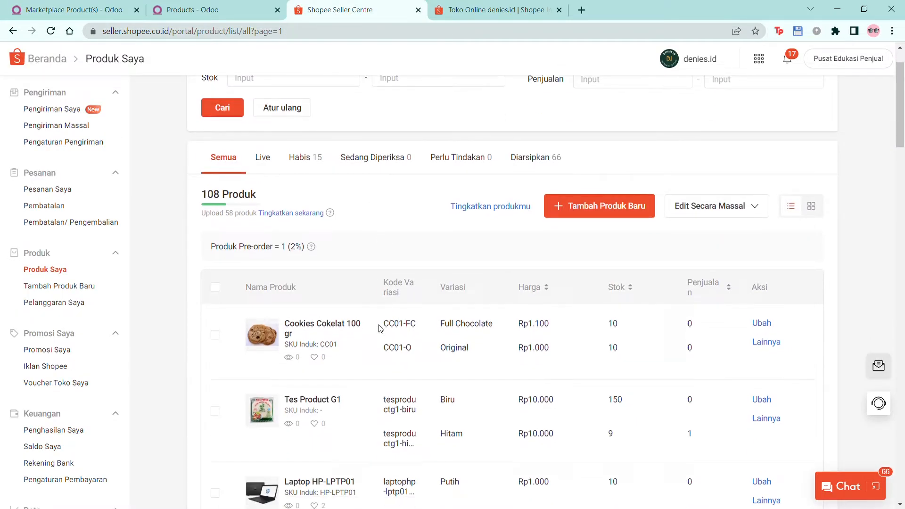
{"action": "scroll", "scroll_direction": "down", "scroll_amount": 3}
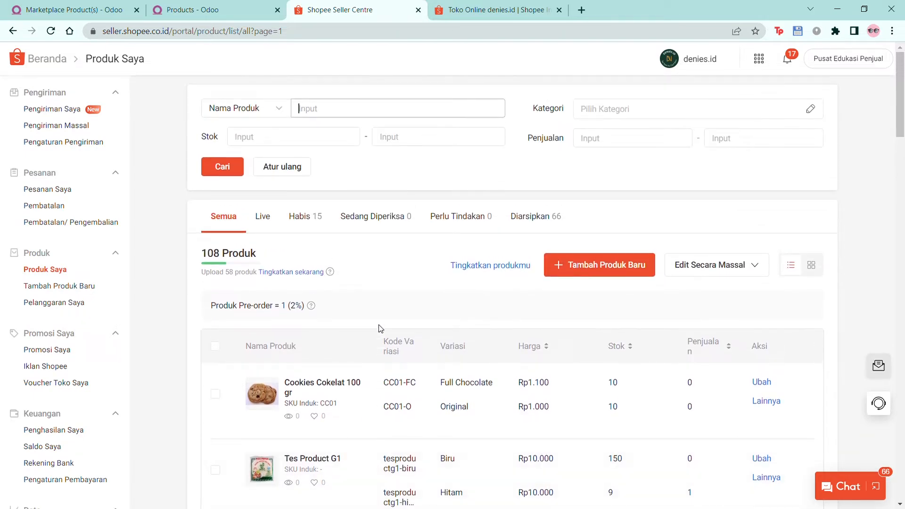
{"action": "left_click", "coordinate": [69, 10]}
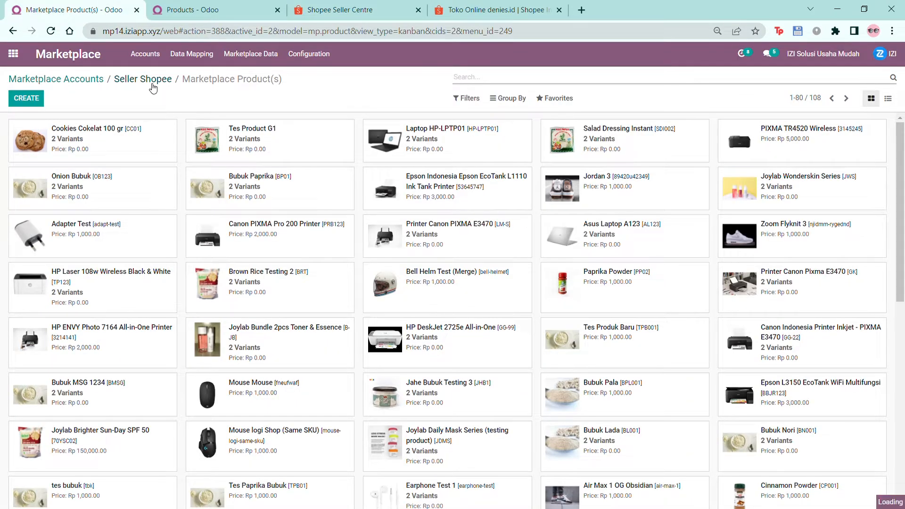
{"action": "left_click", "coordinate": [142, 79]}
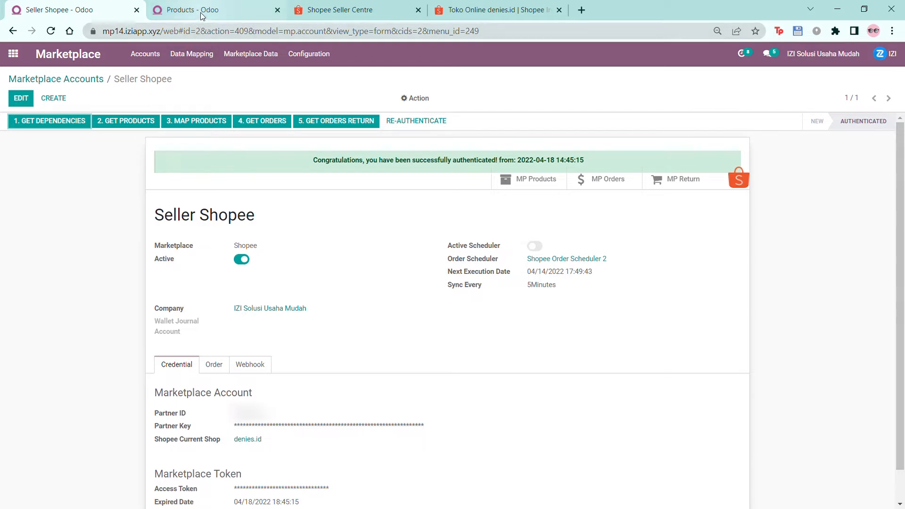
Review the Chocolate Cookies 100 gr -Testing product and its two variants in Inventory.
{"action": "left_click", "coordinate": [199, 9]}
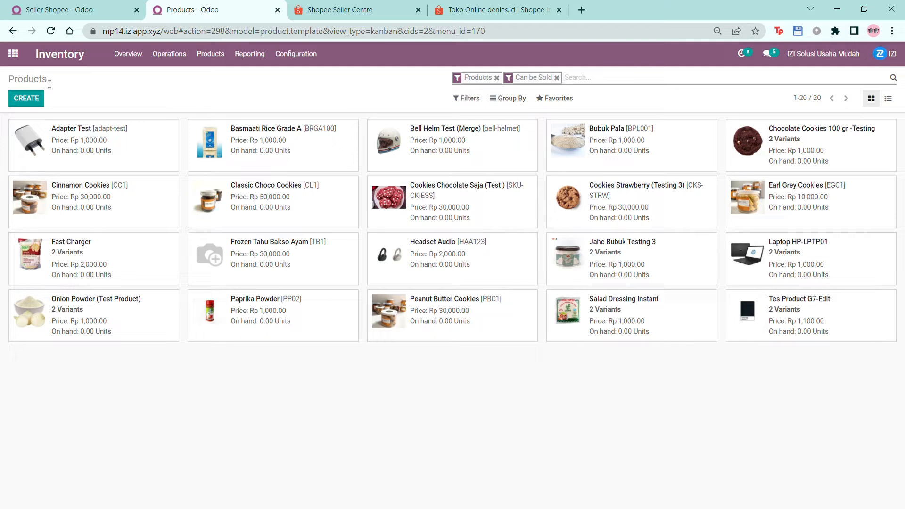
{"action": "mouse_move", "coordinate": [706, 165]}
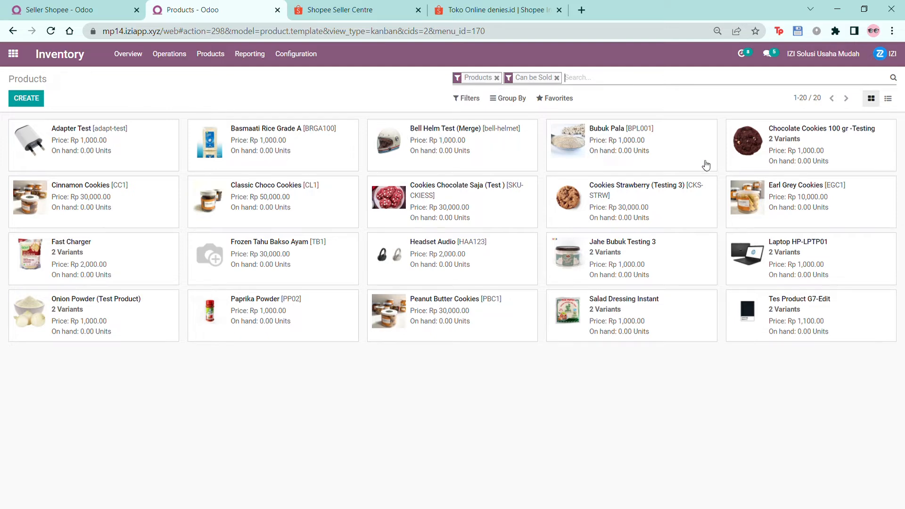
{"action": "left_click", "coordinate": [808, 145]}
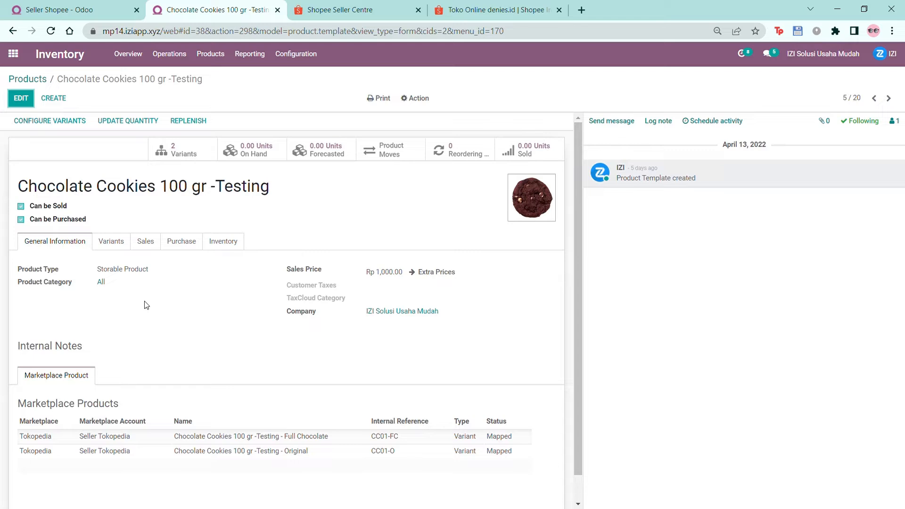
{"action": "mouse_move", "coordinate": [54, 468]}
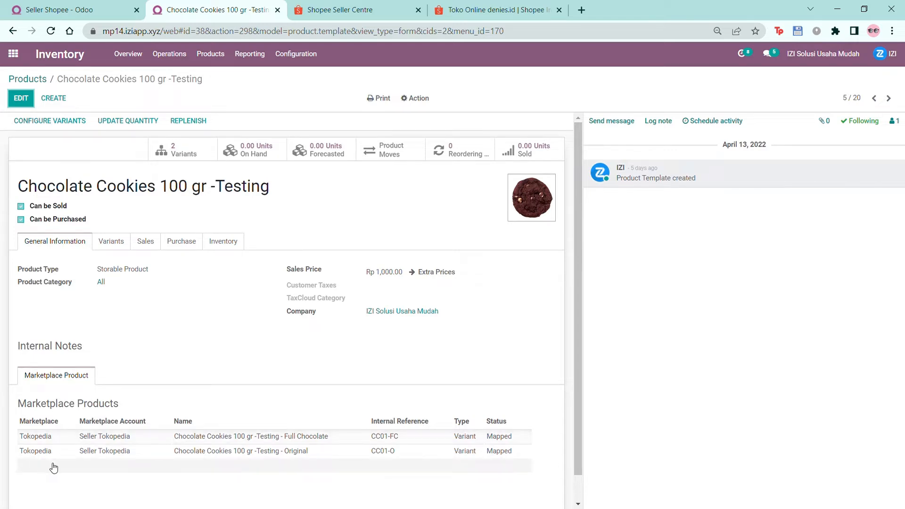
{"action": "mouse_move", "coordinate": [380, 459]}
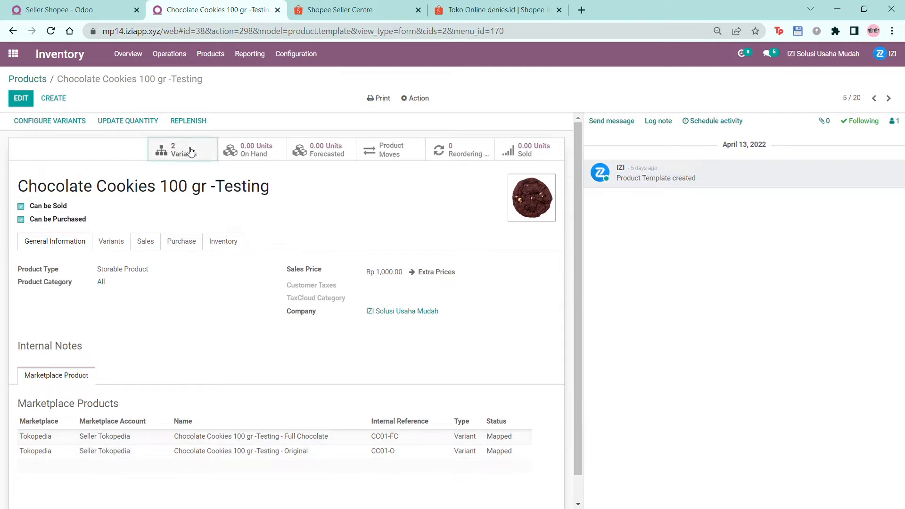
{"action": "left_click", "coordinate": [182, 149]}
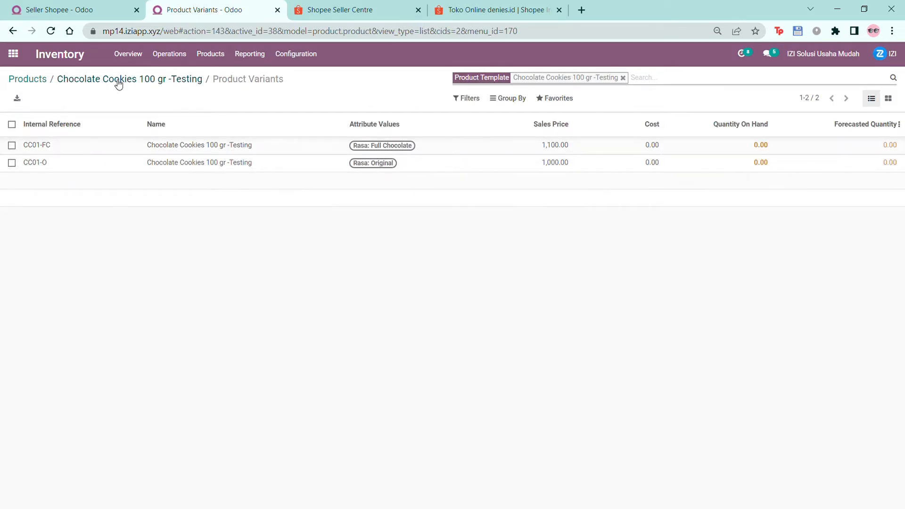
{"action": "left_click", "coordinate": [27, 78]}
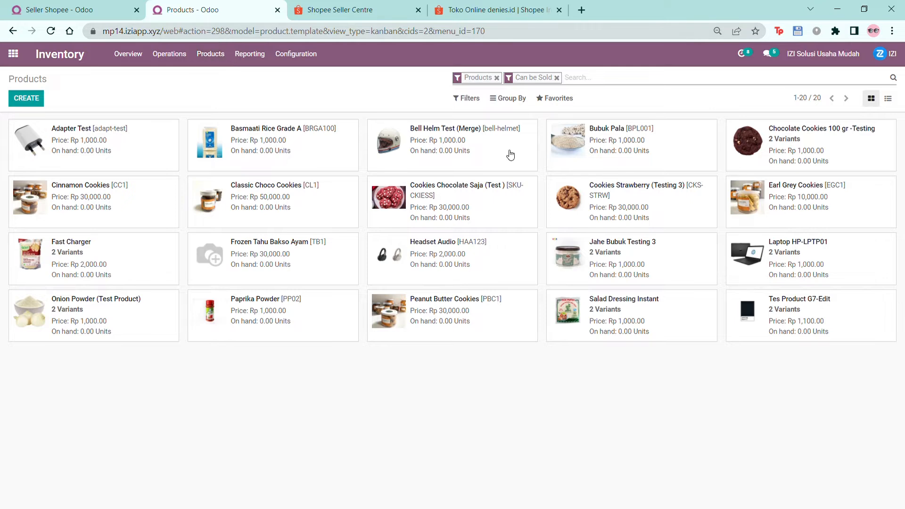
Review the Bell Helm Test (Merge) product, then return to the products list.
{"action": "left_click", "coordinate": [446, 129]}
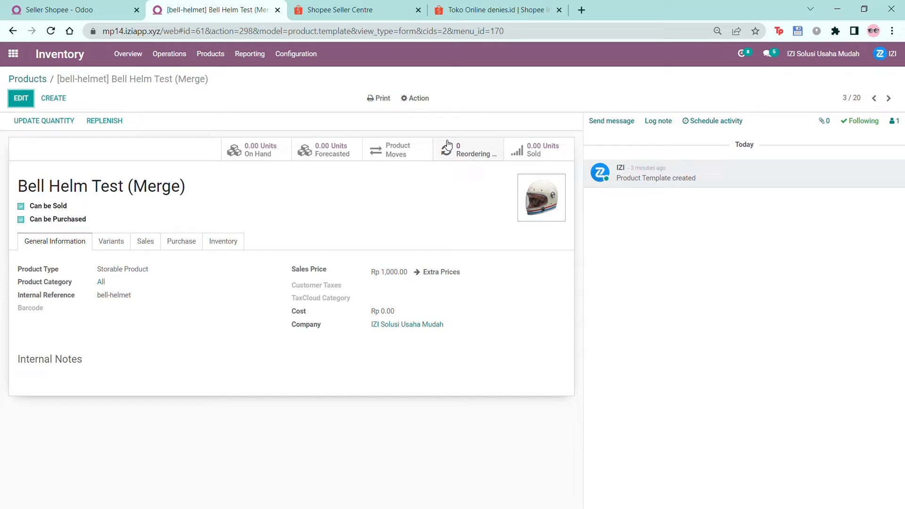
{"action": "mouse_move", "coordinate": [95, 304]}
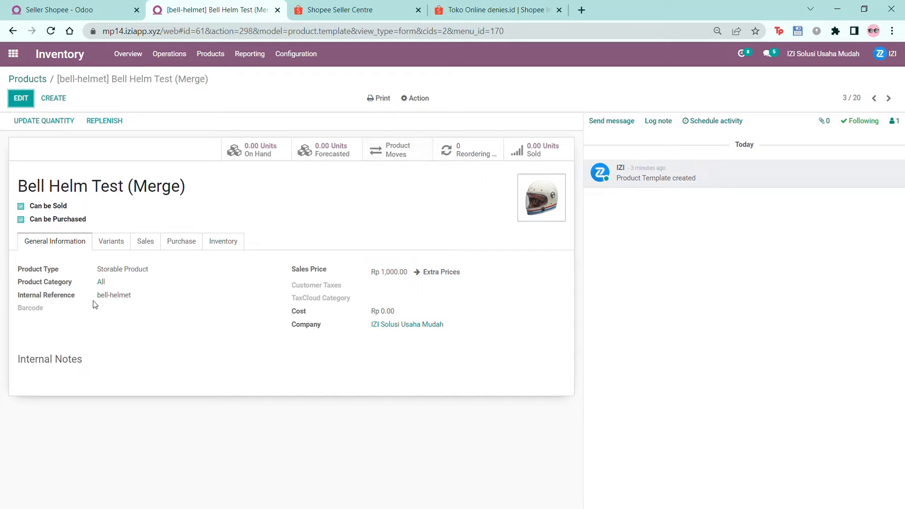
{"action": "mouse_move", "coordinate": [321, 294]}
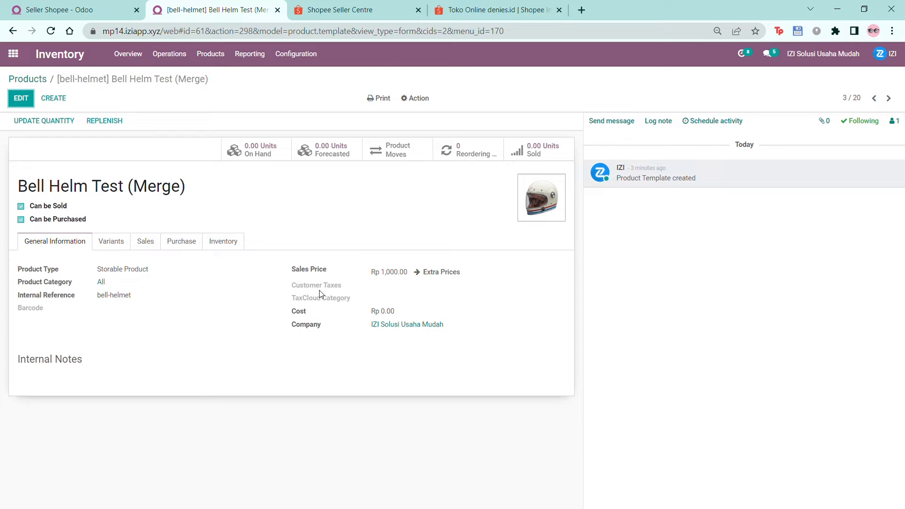
{"action": "mouse_move", "coordinate": [395, 289]}
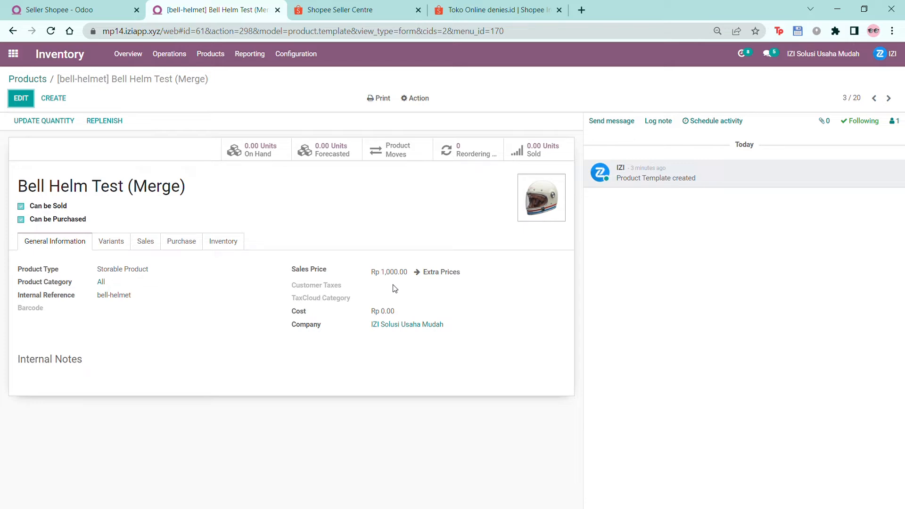
{"action": "mouse_move", "coordinate": [27, 79]}
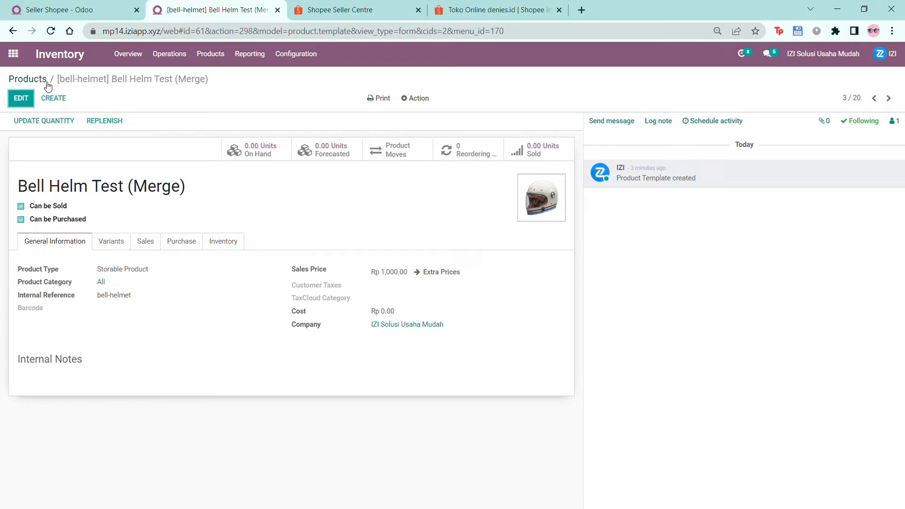
{"action": "left_click", "coordinate": [27, 79]}
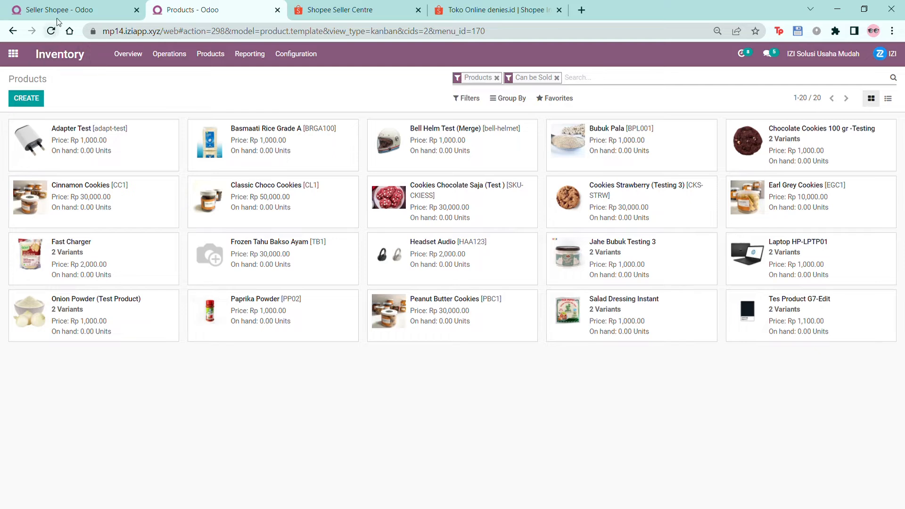
Edit the Seller Shopee Product Mapping, discard an empty field lookup line, and save it unchanged.
{"action": "left_click", "coordinate": [69, 9]}
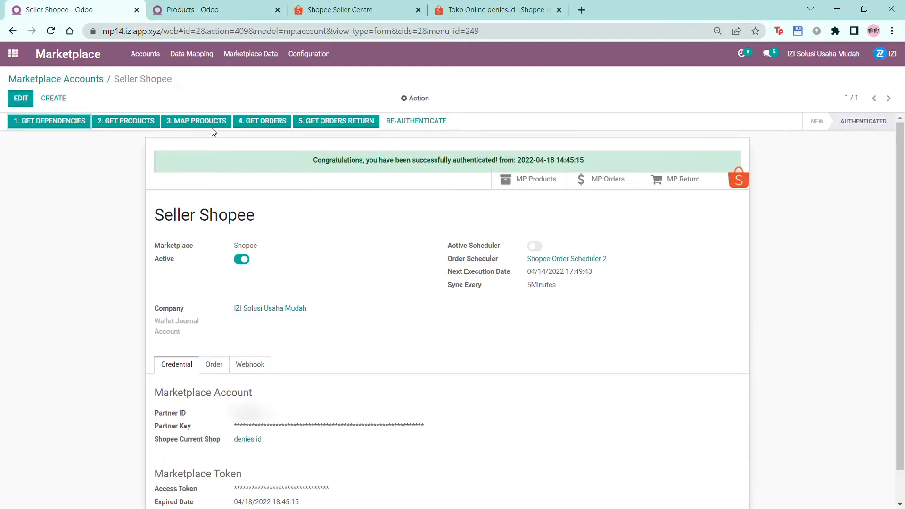
{"action": "left_click", "coordinate": [196, 120]}
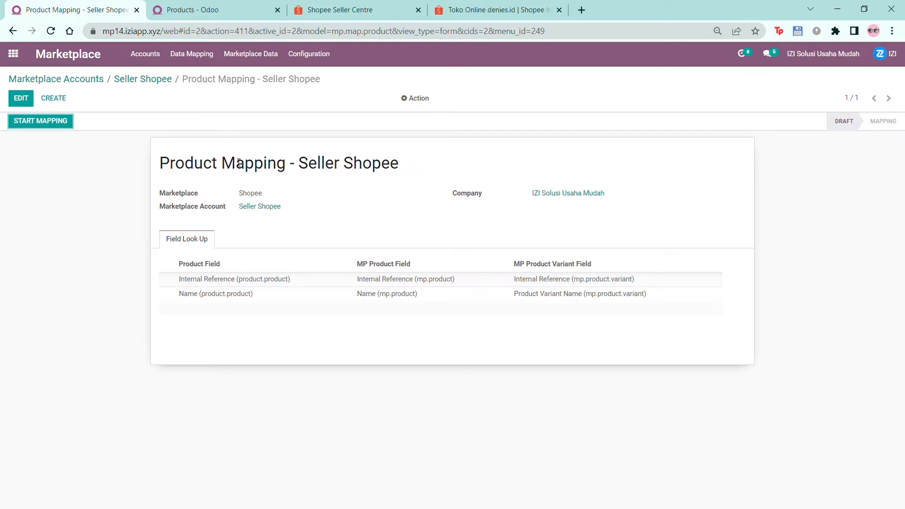
{"action": "mouse_move", "coordinate": [212, 335]}
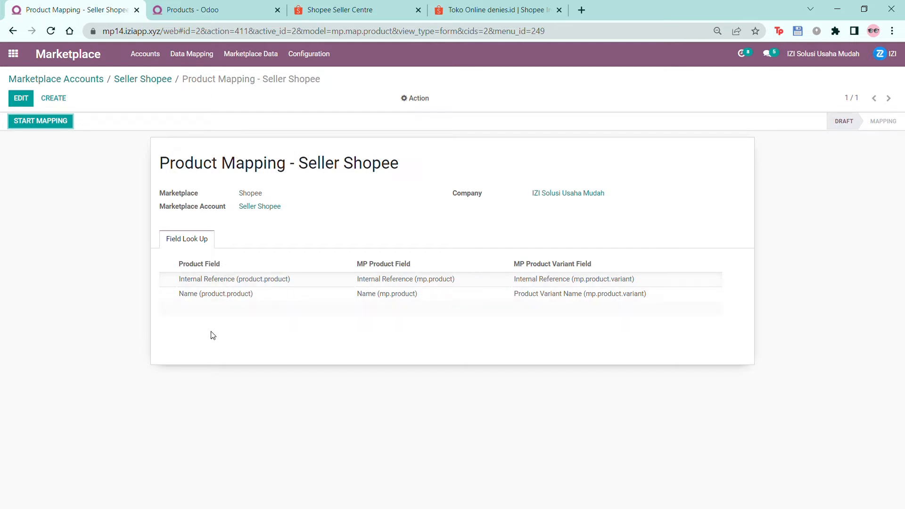
{"action": "mouse_move", "coordinate": [413, 336]}
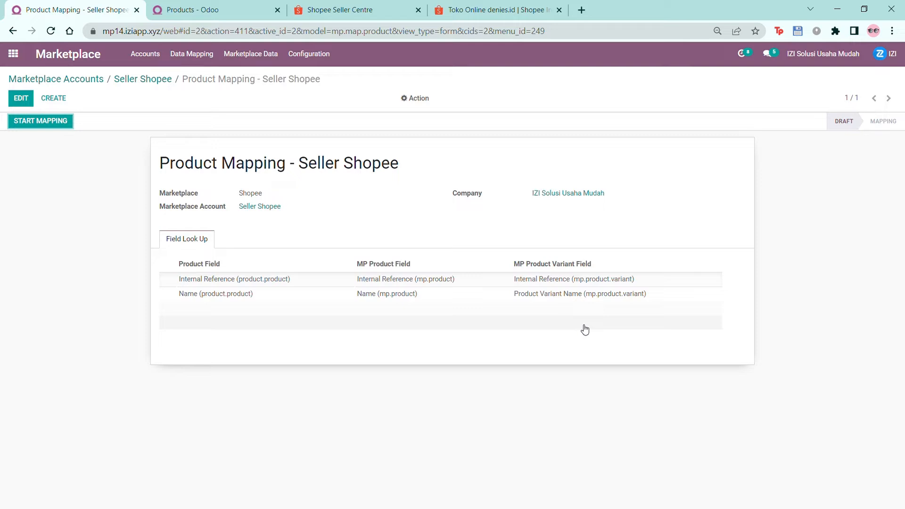
{"action": "left_click", "coordinate": [21, 97]}
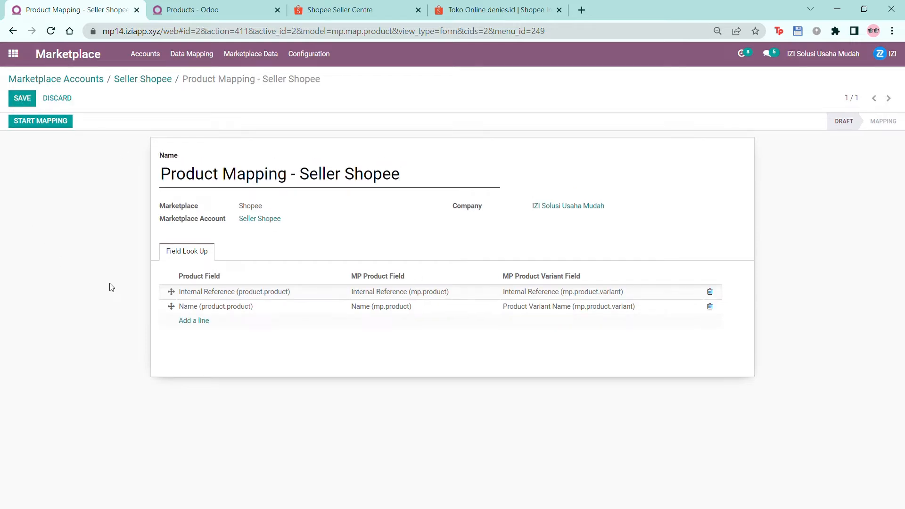
{"action": "left_click", "coordinate": [194, 320]}
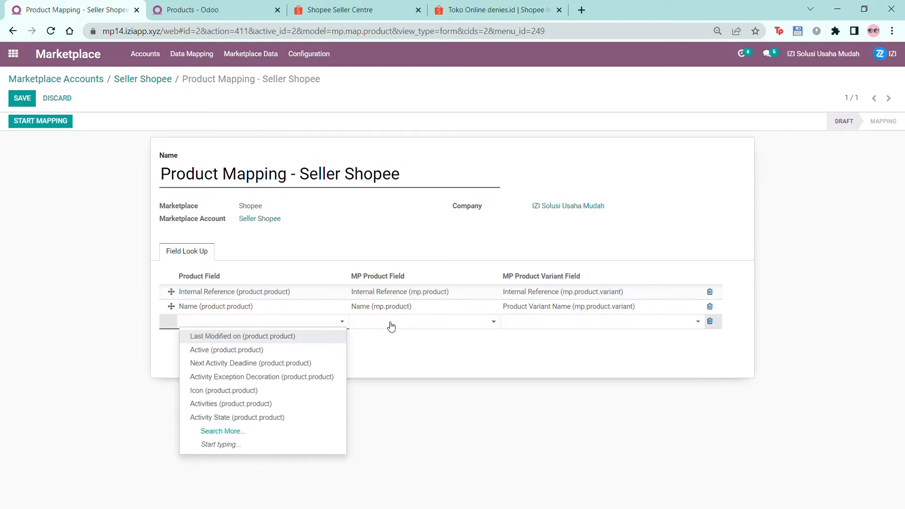
{"action": "left_click", "coordinate": [107, 306]}
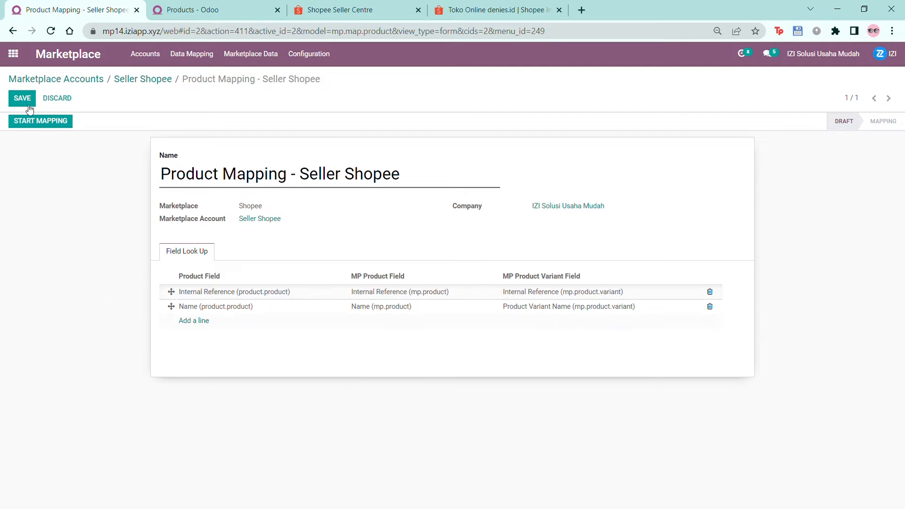
{"action": "left_click", "coordinate": [22, 98]}
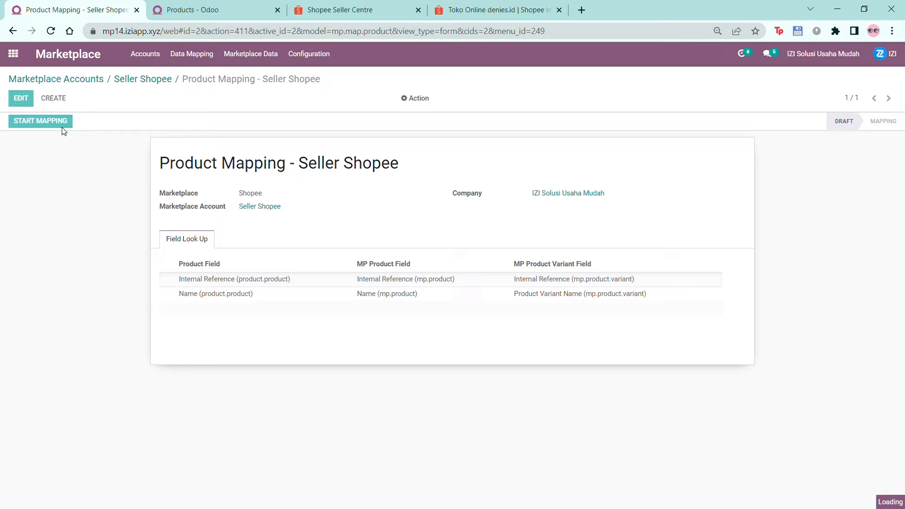
{"action": "left_click", "coordinate": [40, 120]}
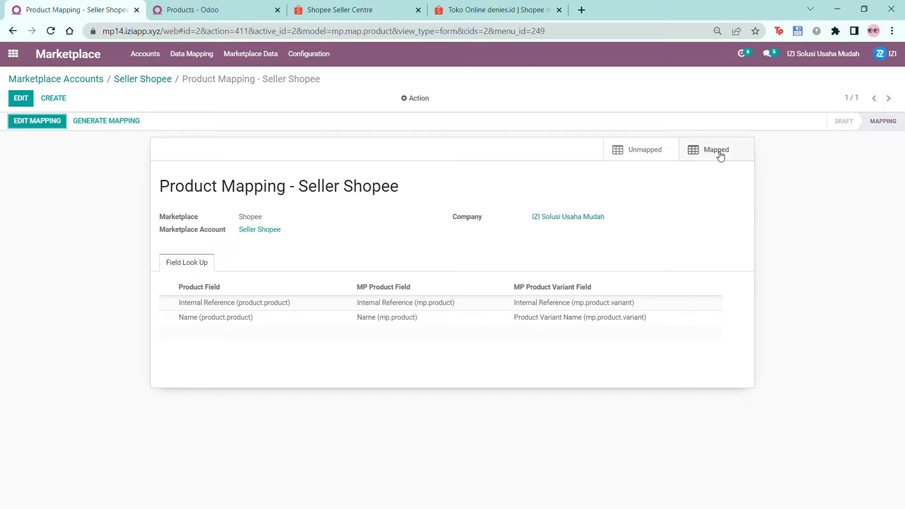
{"action": "left_click", "coordinate": [716, 150]}
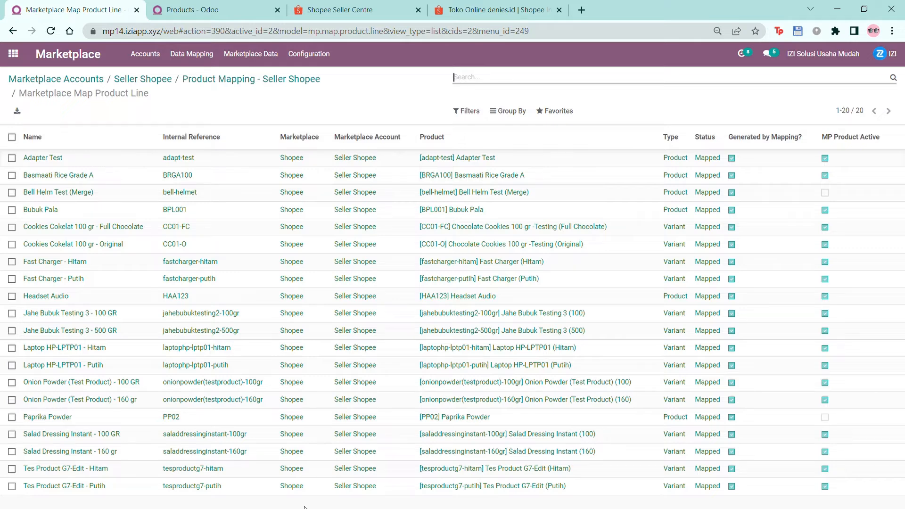
{"action": "mouse_move", "coordinate": [122, 239]}
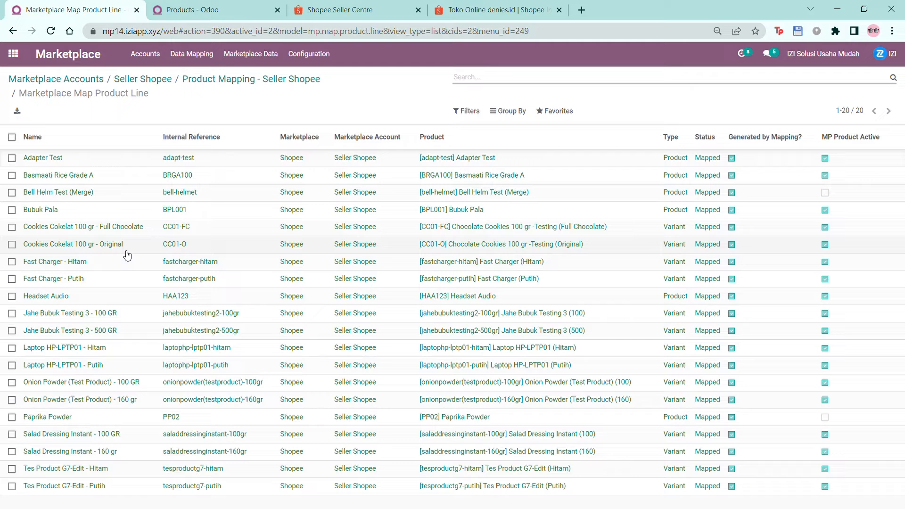
{"action": "left_click", "coordinate": [196, 10]}
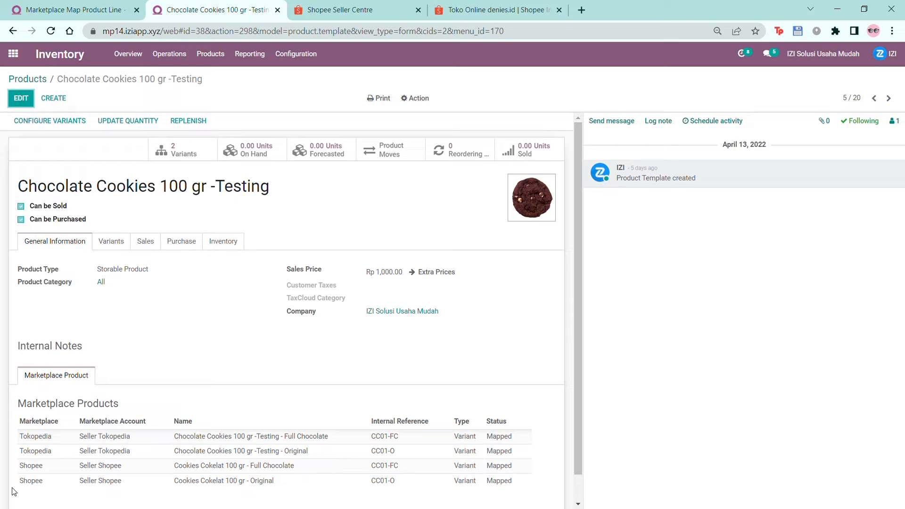
{"action": "left_click", "coordinate": [27, 79]}
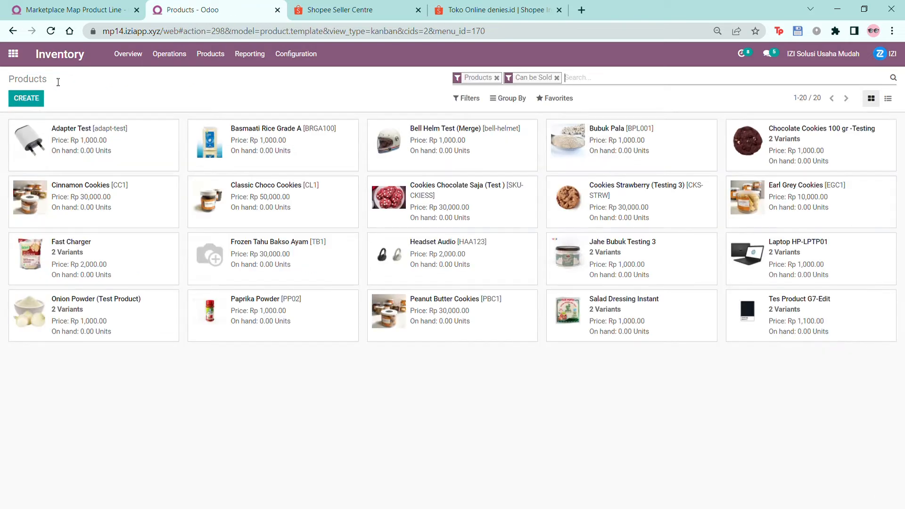
{"action": "left_click", "coordinate": [69, 9]}
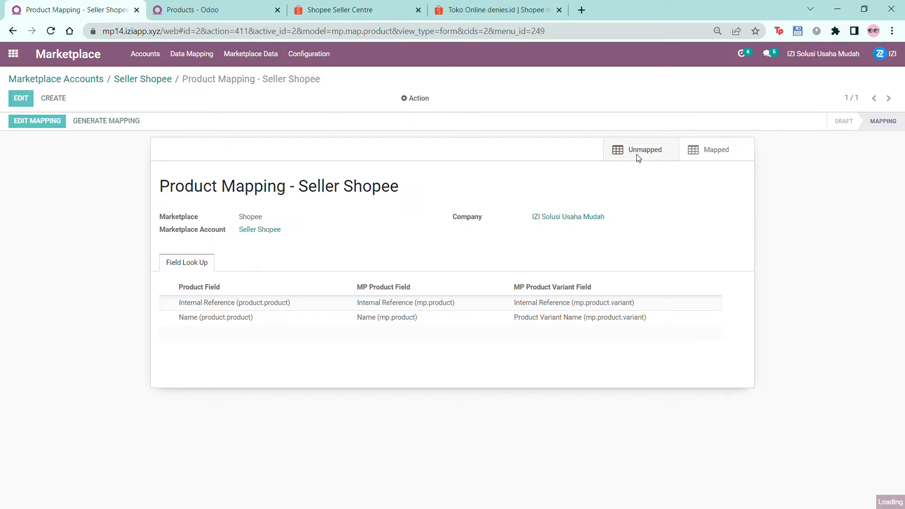
Check the unmapped ADapter Hitam Shopee line and listing, then save the Adapter Hitam product (Adapter-Upper, Rp 1,000).
{"action": "left_click", "coordinate": [644, 149]}
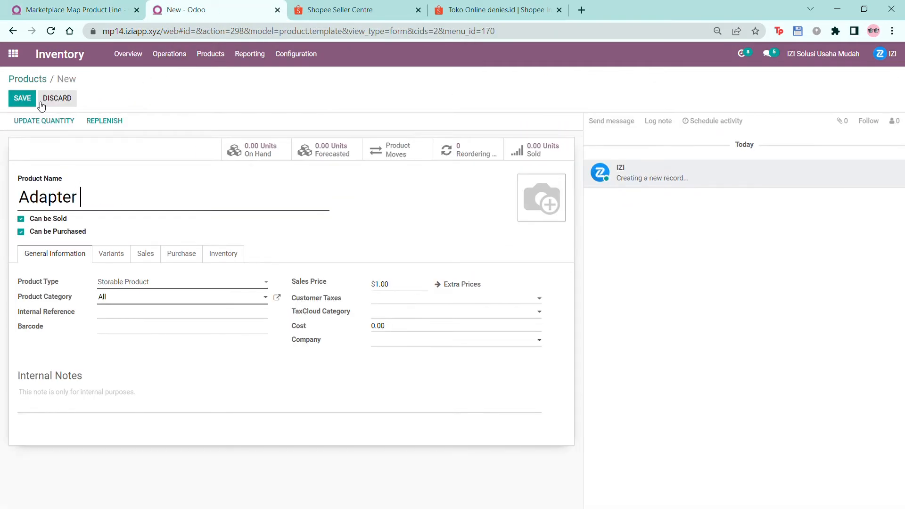
{"action": "left_click", "coordinate": [69, 9]}
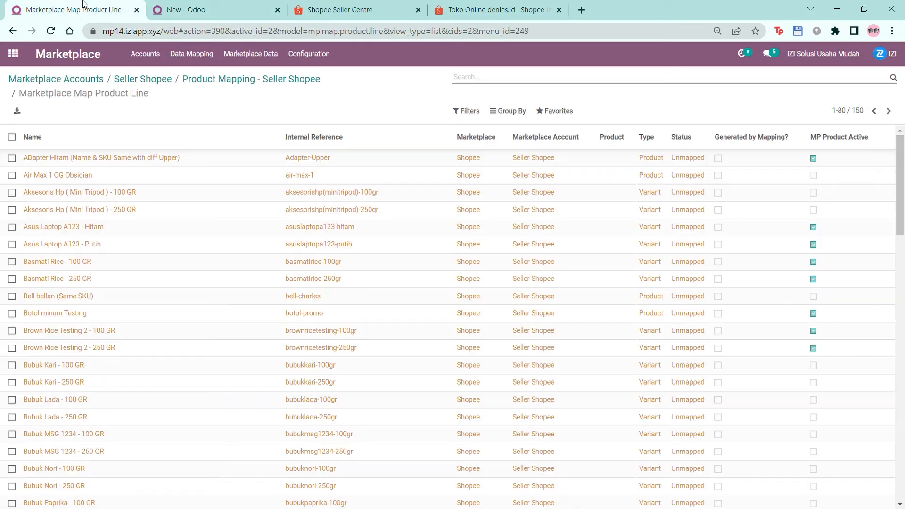
{"action": "mouse_move", "coordinate": [334, 94]}
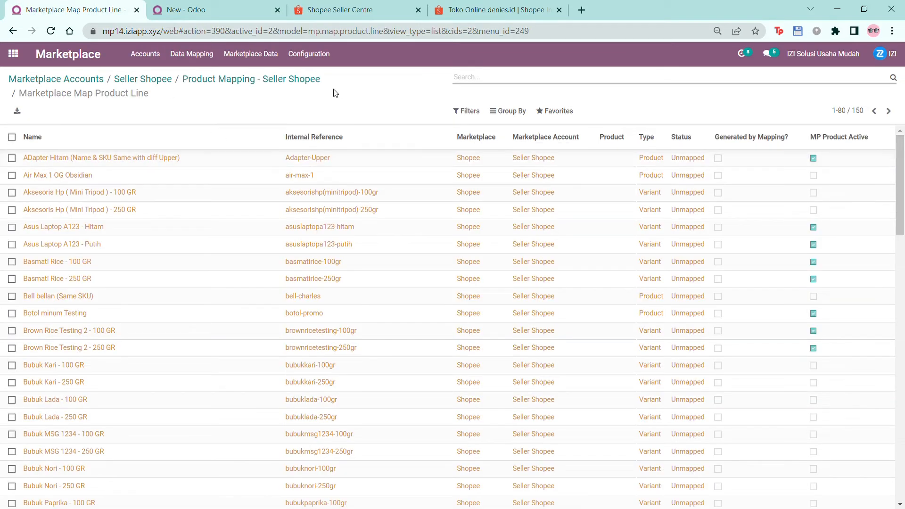
{"action": "left_click", "coordinate": [191, 9]}
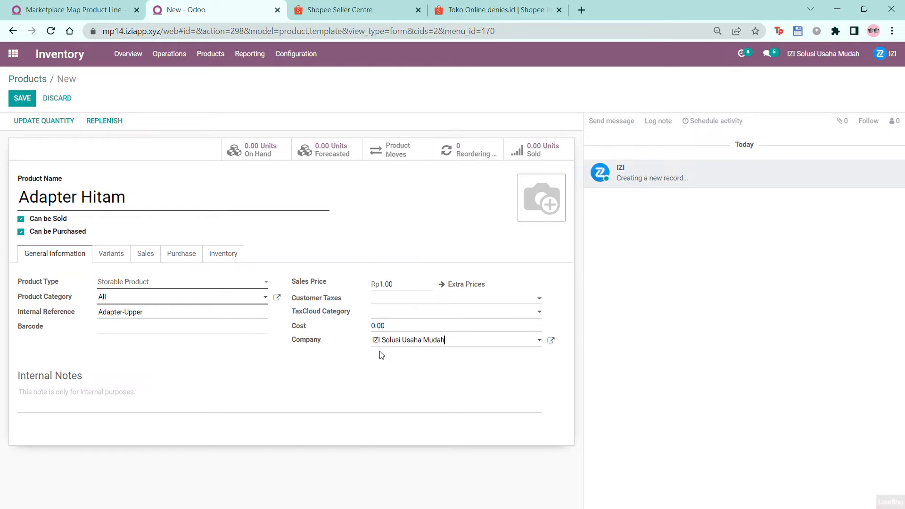
{"action": "left_click", "coordinate": [352, 10]}
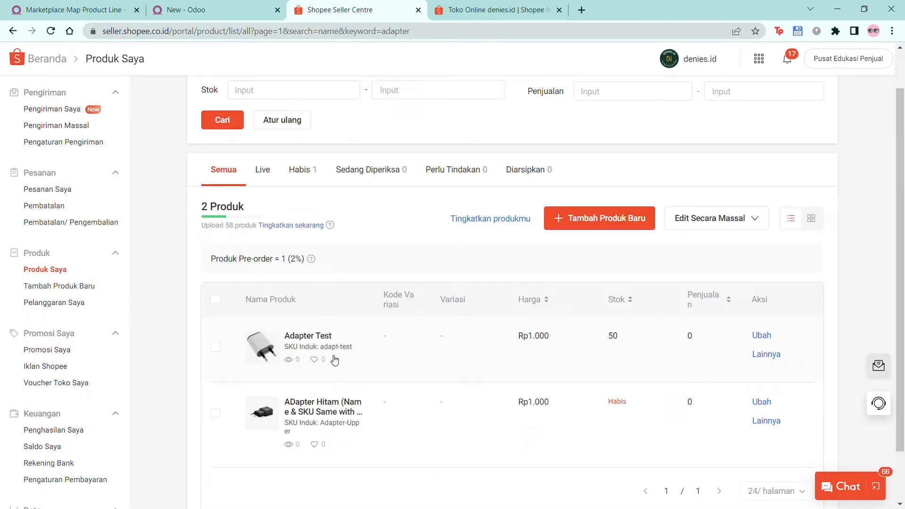
{"action": "left_click", "coordinate": [213, 9]}
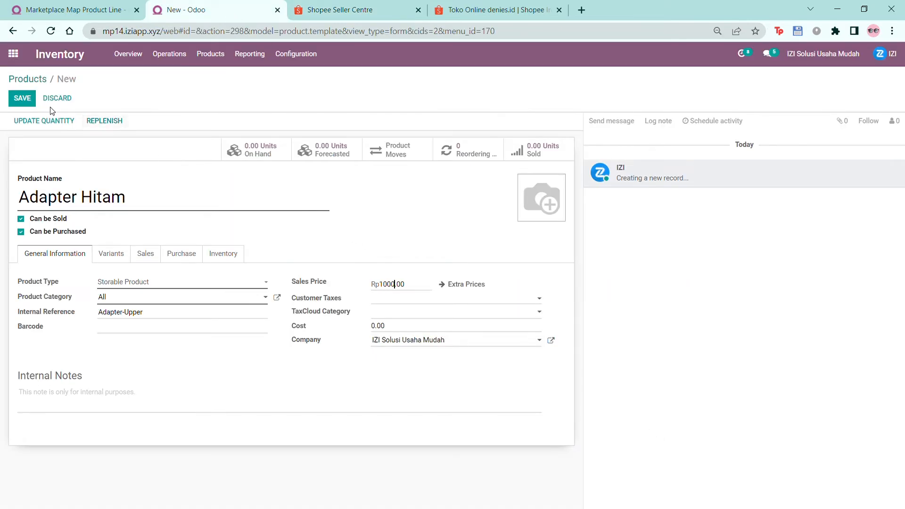
{"action": "left_click", "coordinate": [22, 97]}
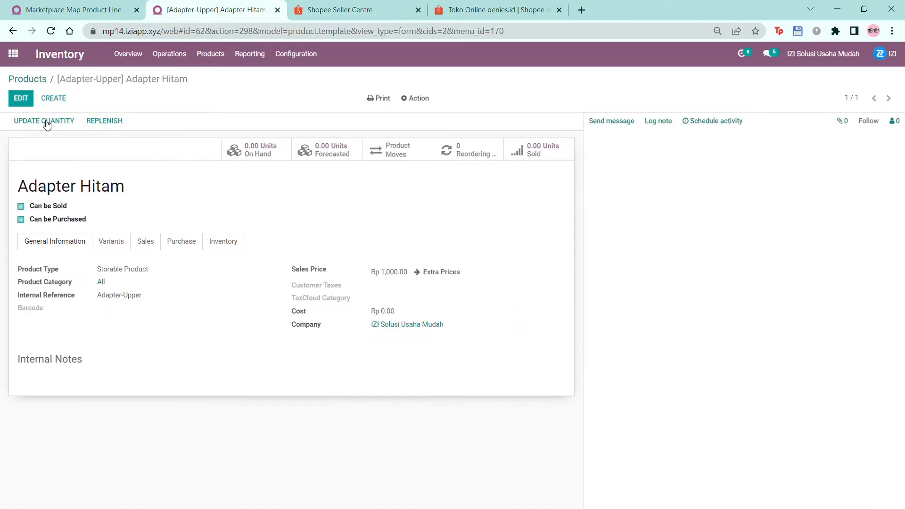
Create a Basmati Rice product with its company and a Berat attribute of 100 and 250, and save it.
{"action": "left_click", "coordinate": [53, 98]}
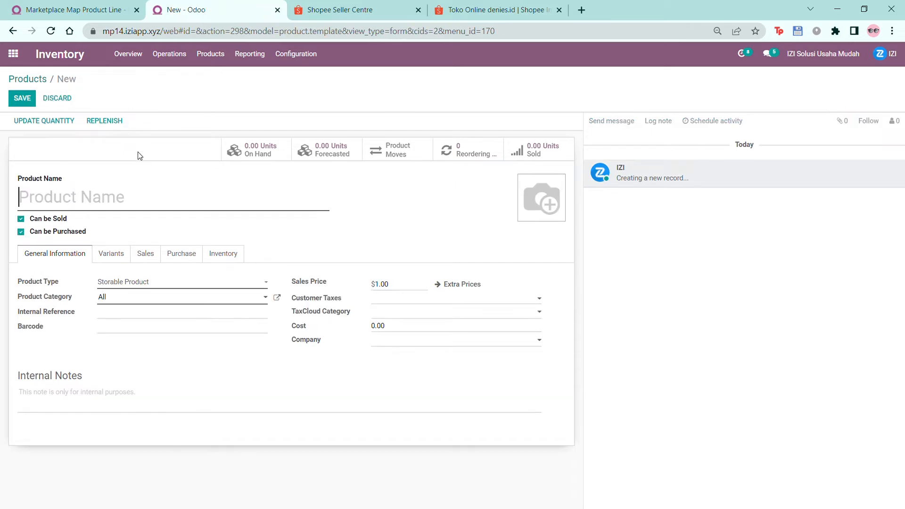
{"action": "left_click", "coordinate": [72, 9]}
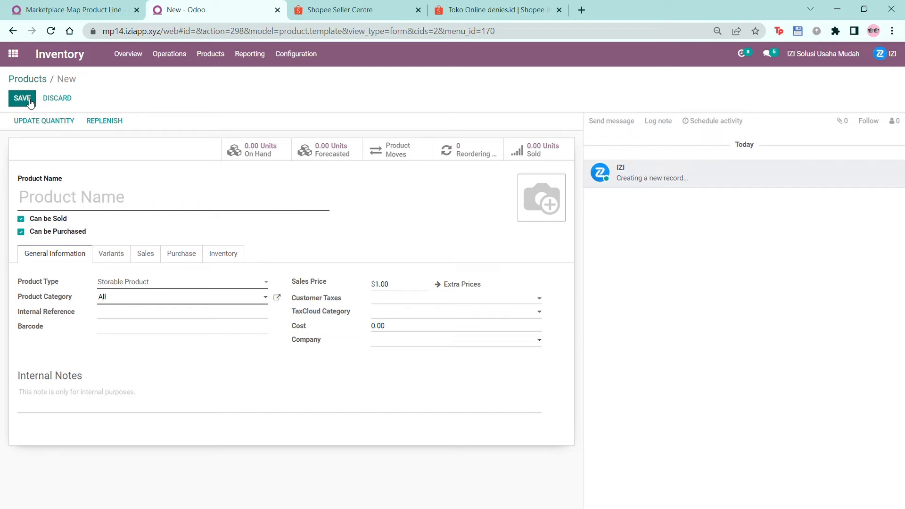
{"action": "type", "text": "Basmati Rice"}
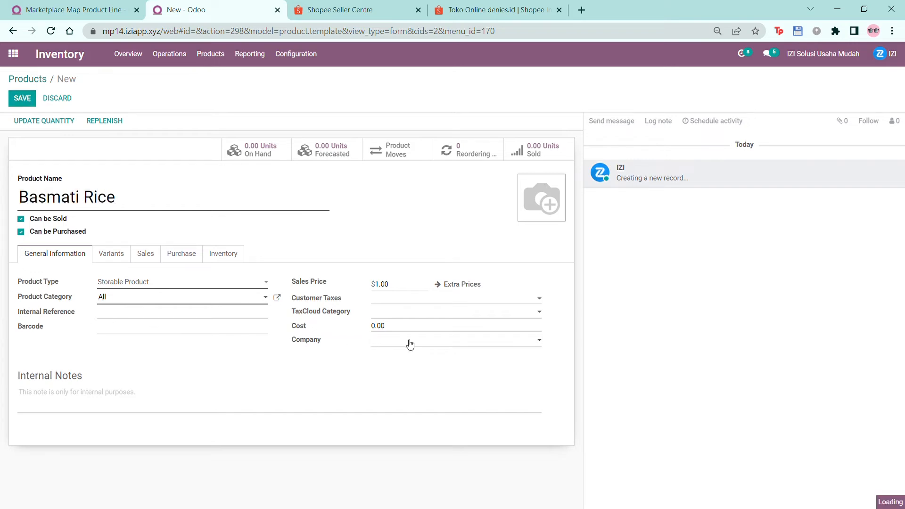
{"action": "left_click", "coordinate": [340, 10]}
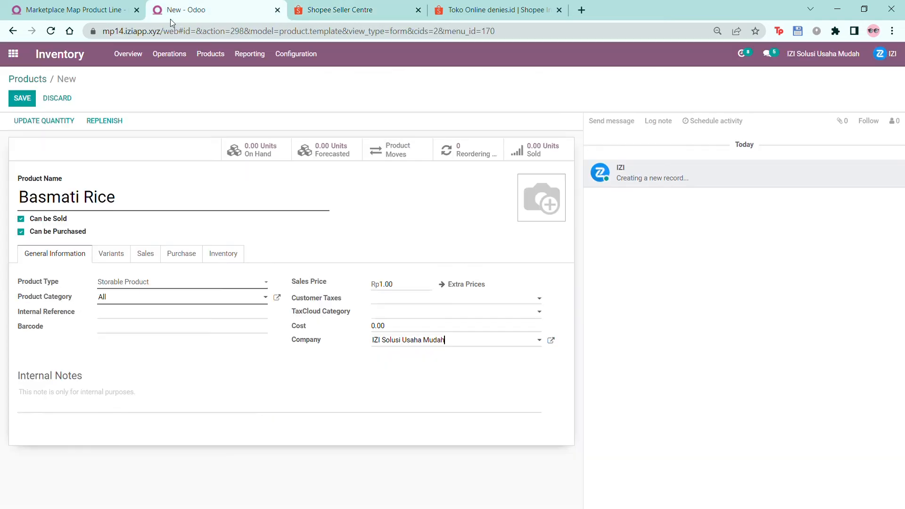
{"action": "left_click", "coordinate": [111, 253]}
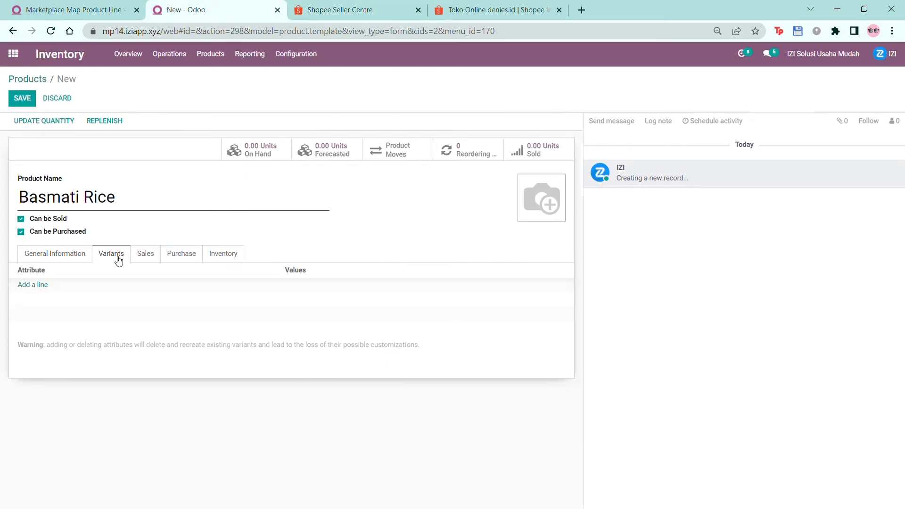
{"action": "left_click", "coordinate": [33, 285]}
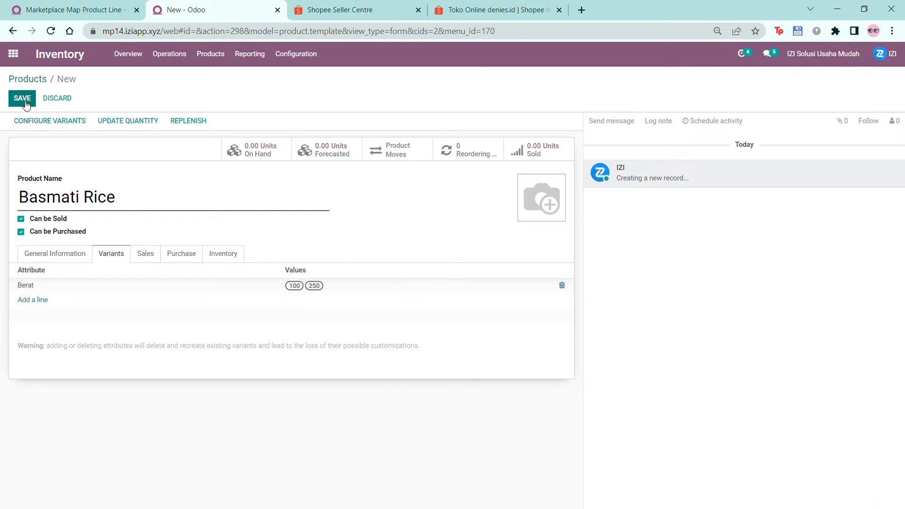
{"action": "left_click", "coordinate": [21, 98]}
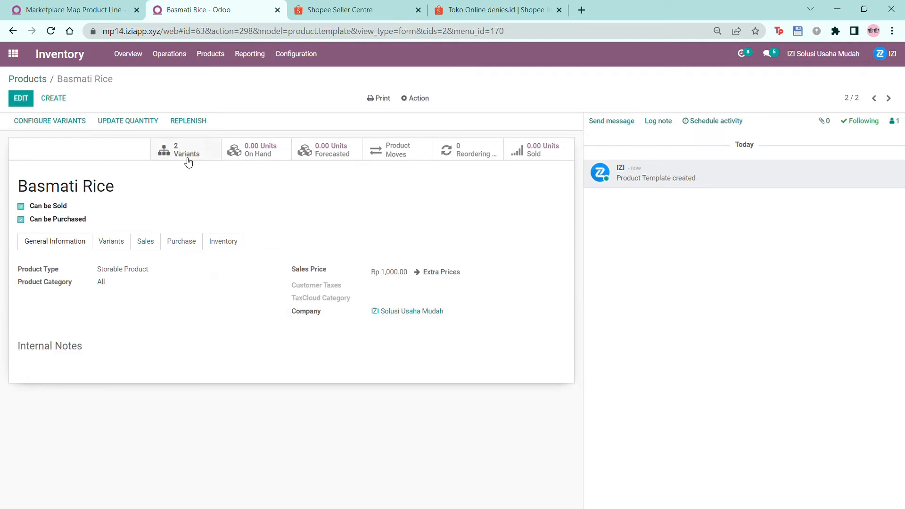
Give the Basmati Rice 100 variant the internal reference basmatirice-100gr.
{"action": "left_click", "coordinate": [185, 149]}
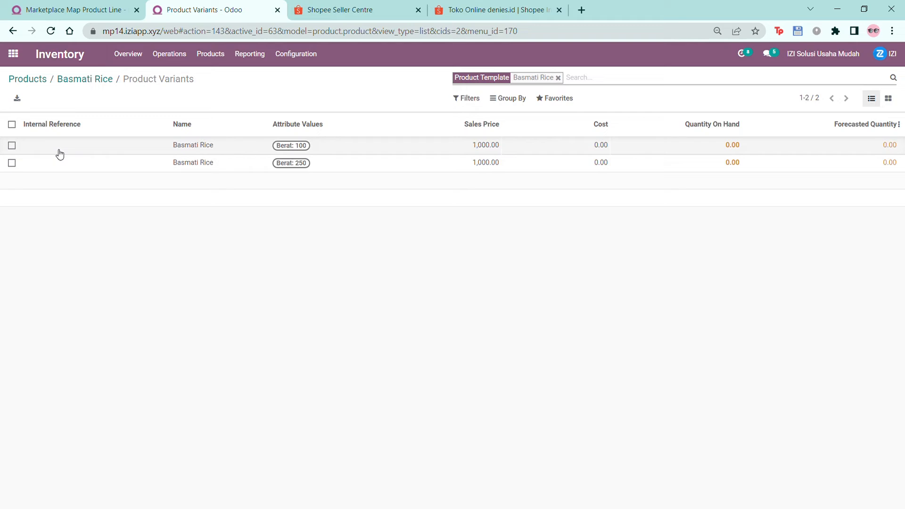
{"action": "left_click", "coordinate": [192, 145]}
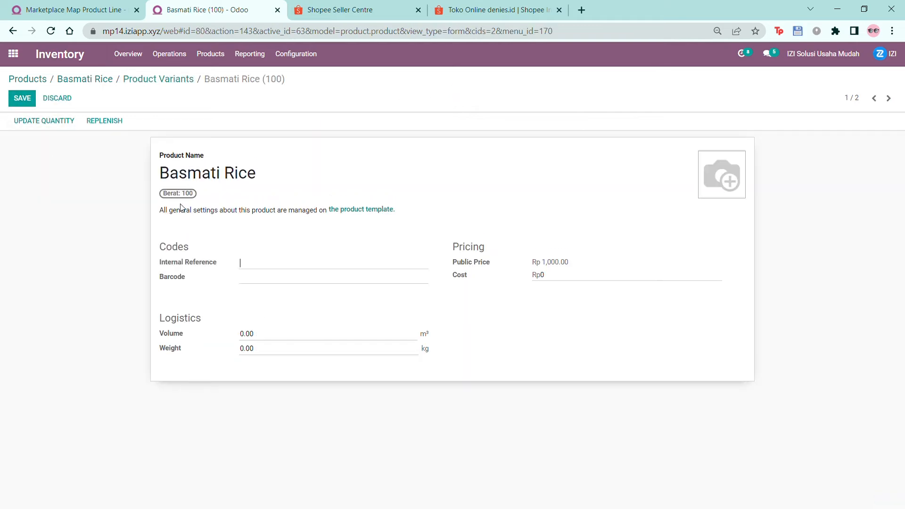
{"action": "left_click", "coordinate": [69, 10]}
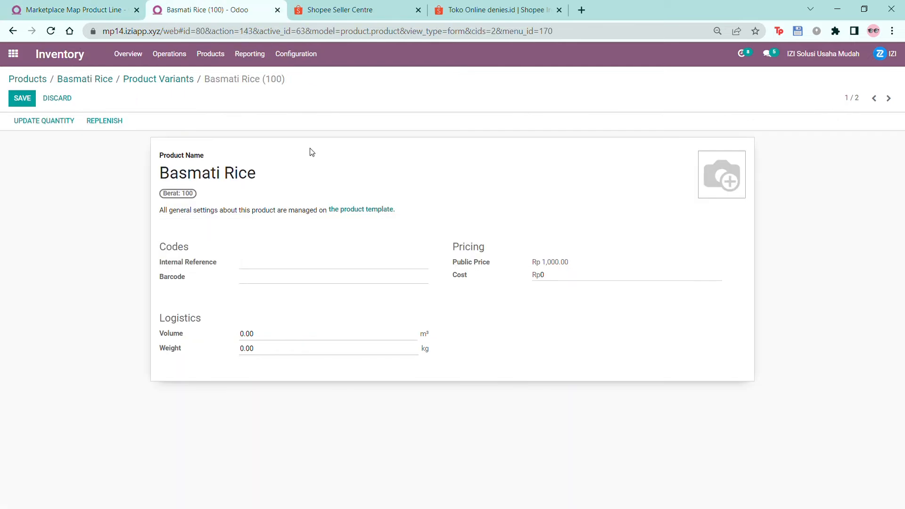
{"action": "type", "text": "basmatirice-100gr"}
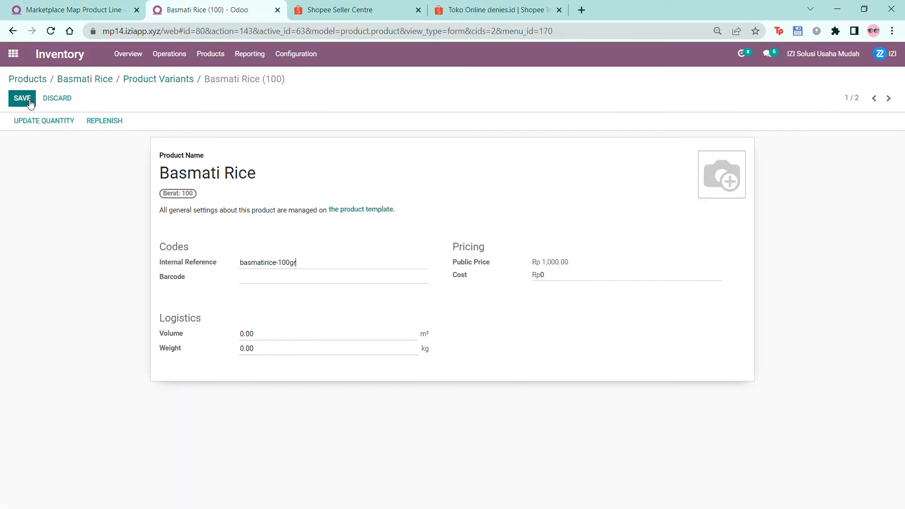
{"action": "left_click", "coordinate": [22, 98]}
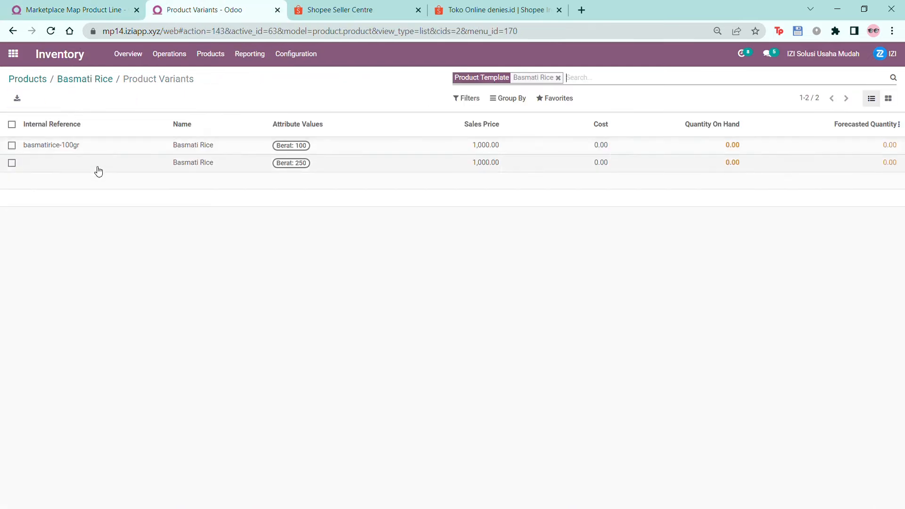
Give the Basmati Rice 250 variant the internal reference basmatirice-250gr.
{"action": "left_click", "coordinate": [193, 162]}
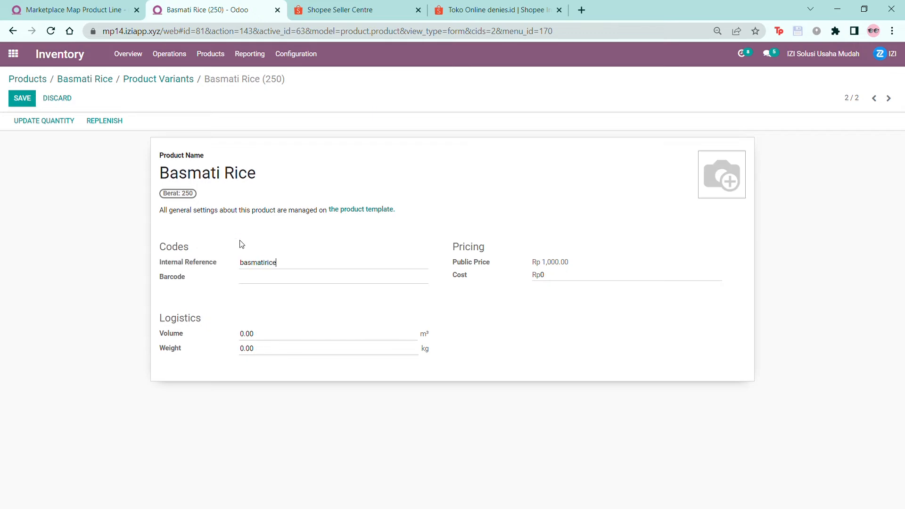
{"action": "left_click", "coordinate": [22, 98]}
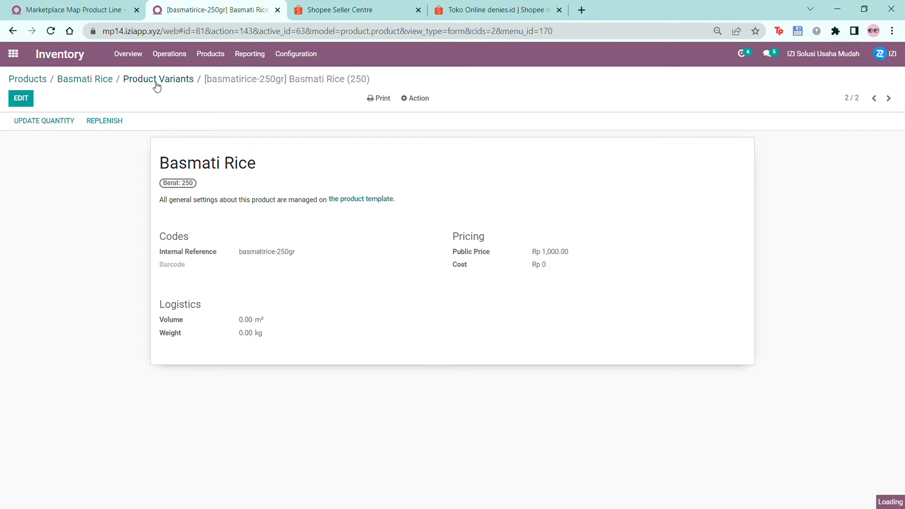
Review and re-save the Berat 250 attribute value unchanged, then return to the Basmati Rice template.
{"action": "left_click", "coordinate": [157, 80]}
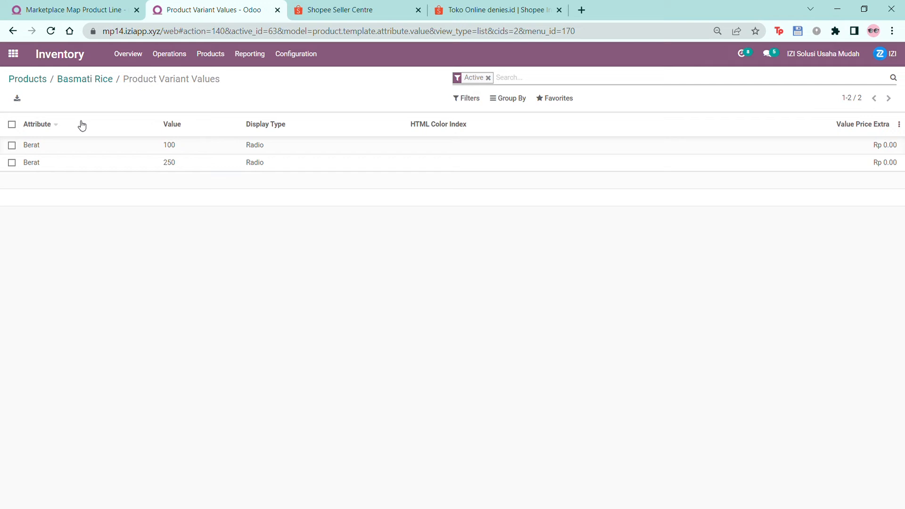
{"action": "mouse_move", "coordinate": [220, 168]}
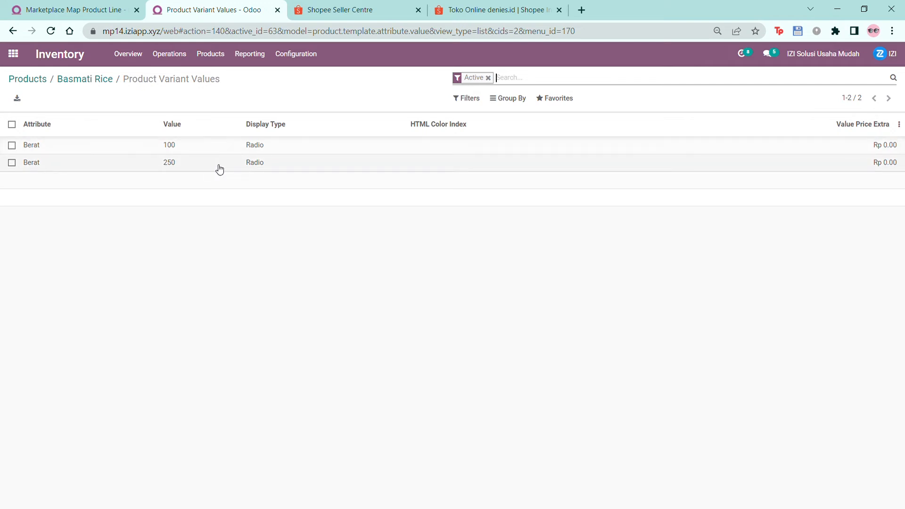
{"action": "left_click", "coordinate": [169, 162]}
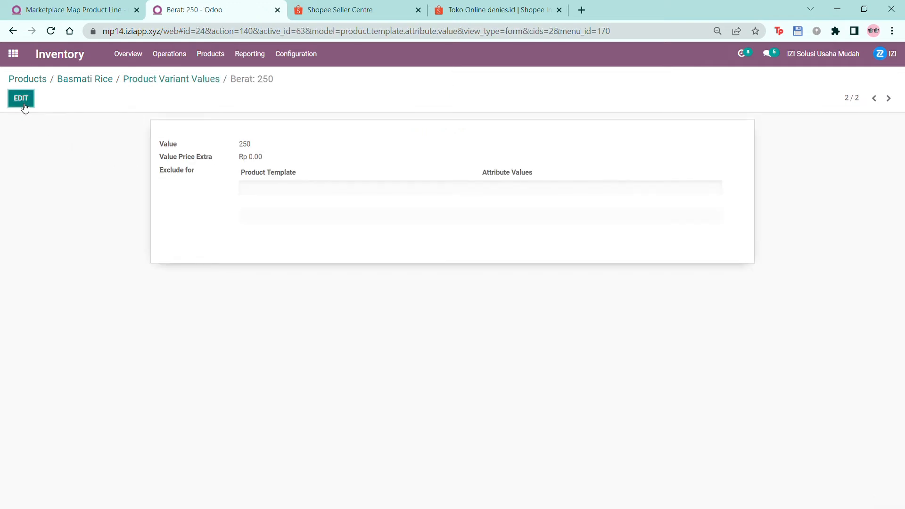
{"action": "left_click", "coordinate": [20, 98]}
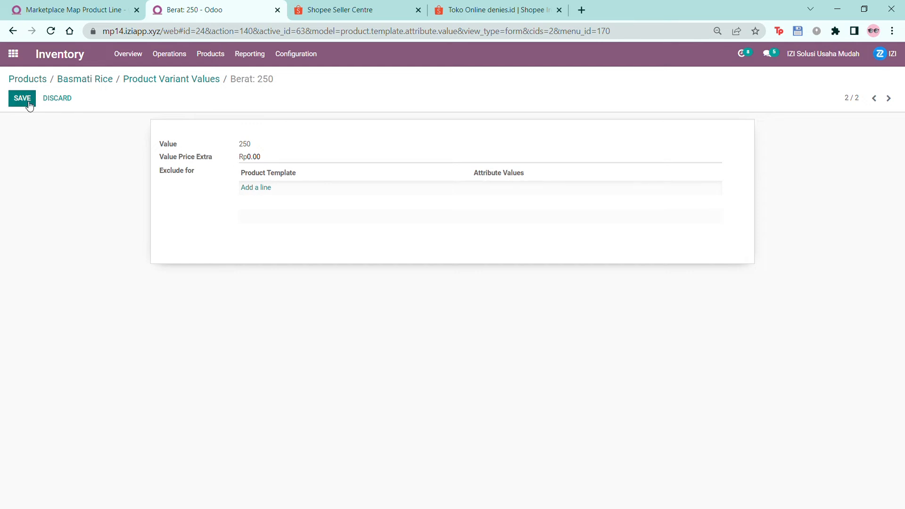
{"action": "left_click", "coordinate": [22, 98]}
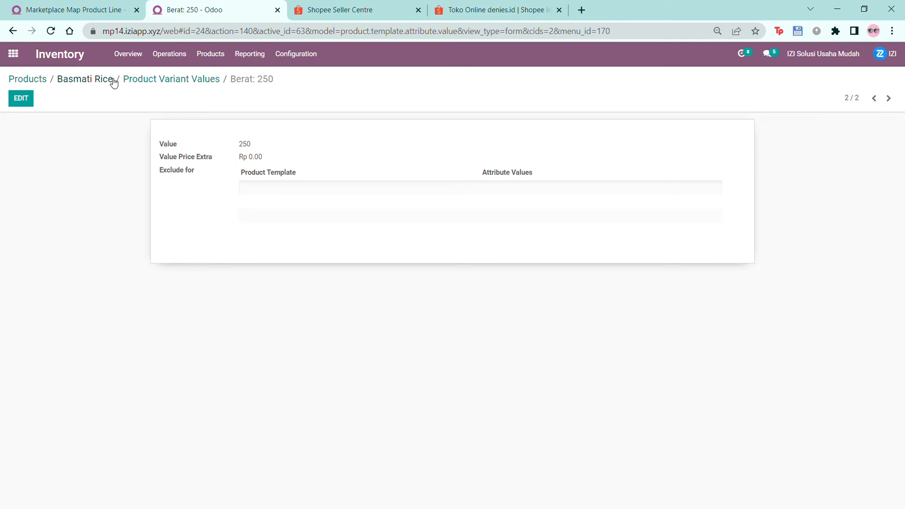
{"action": "left_click", "coordinate": [84, 79]}
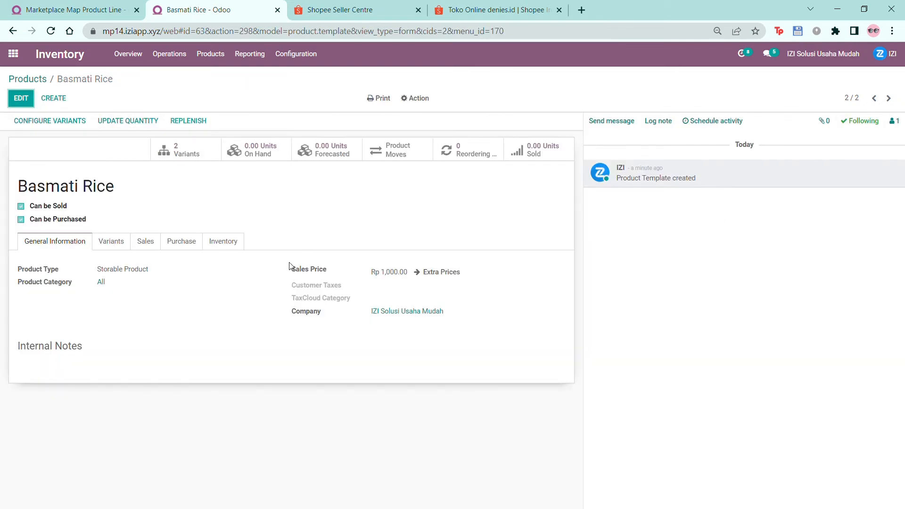
Map the ADapter Hitam Shopee line to the [Adapter-Upper] Adapter Hitam inventory product.
{"action": "left_click", "coordinate": [69, 9]}
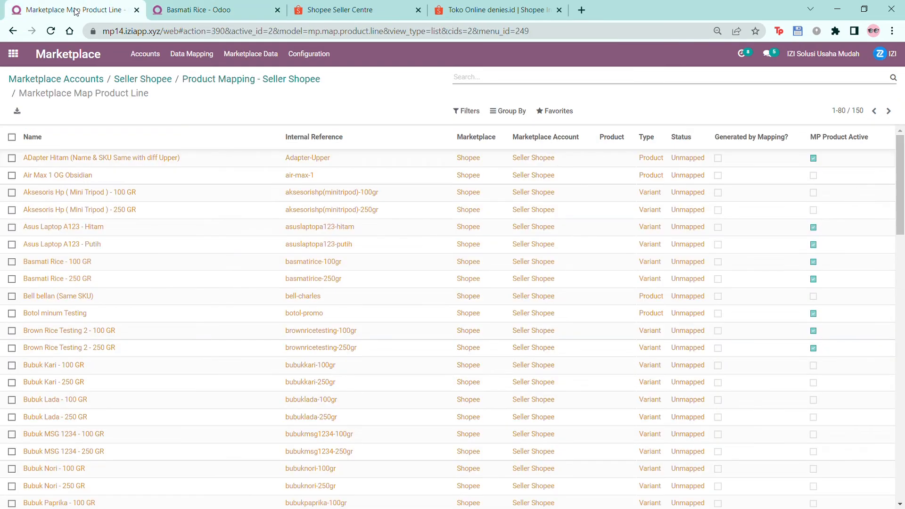
{"action": "mouse_move", "coordinate": [189, 110]}
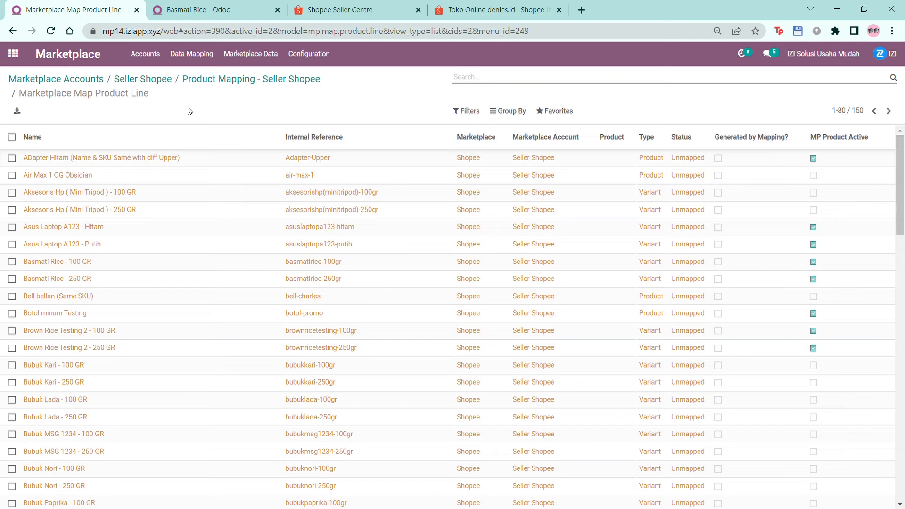
{"action": "left_click", "coordinate": [612, 157]}
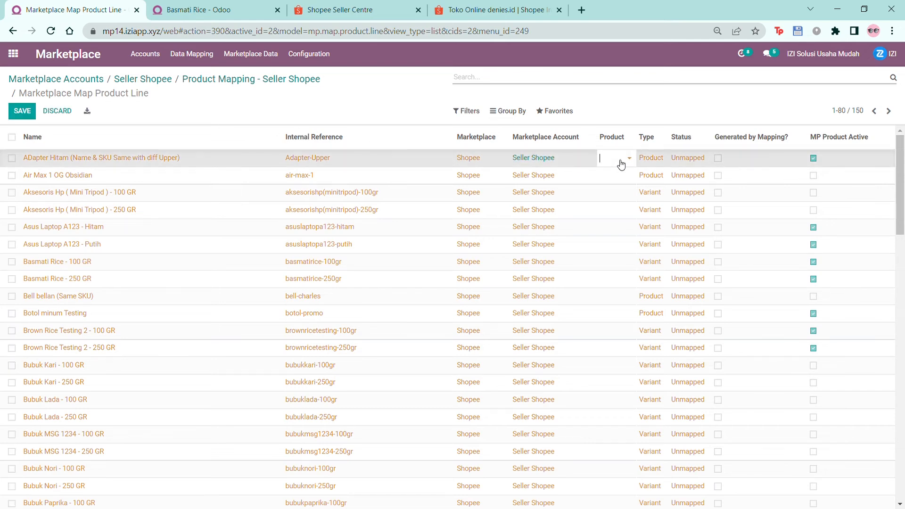
{"action": "left_click", "coordinate": [615, 157]}
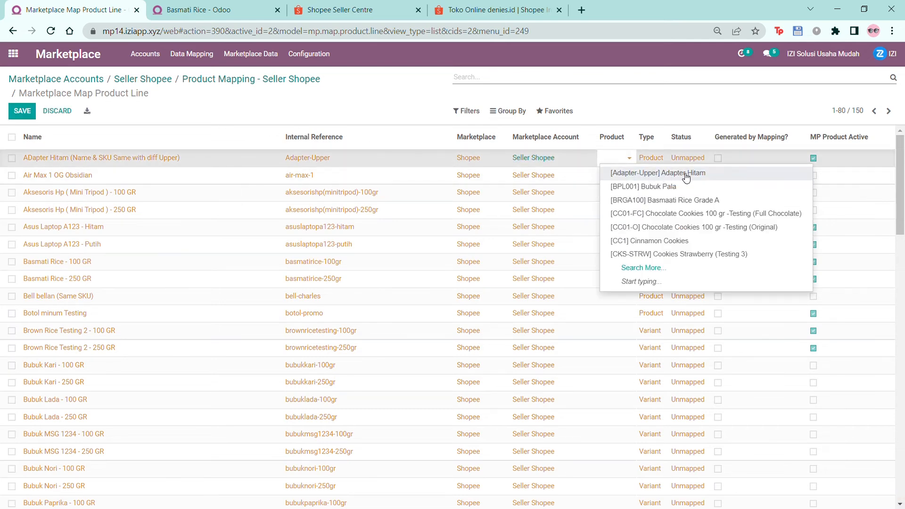
{"action": "type", "text": "ada"}
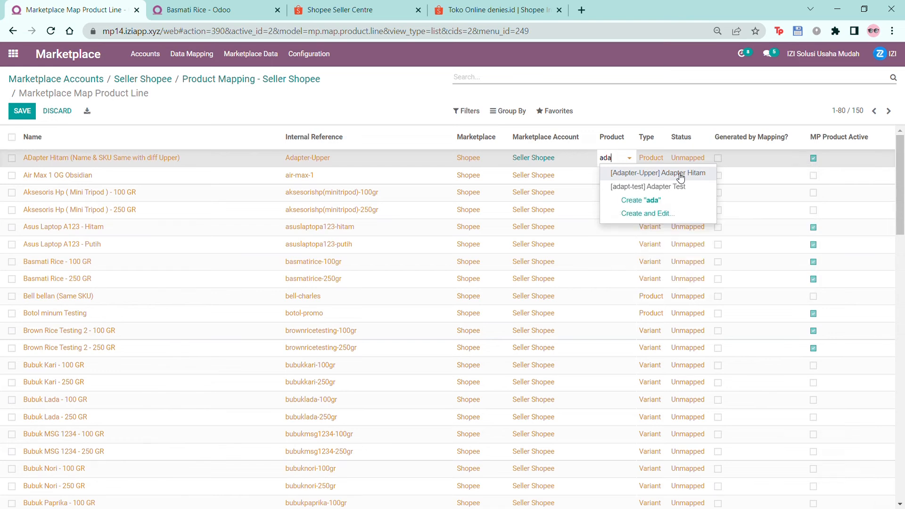
{"action": "left_click", "coordinate": [657, 173]}
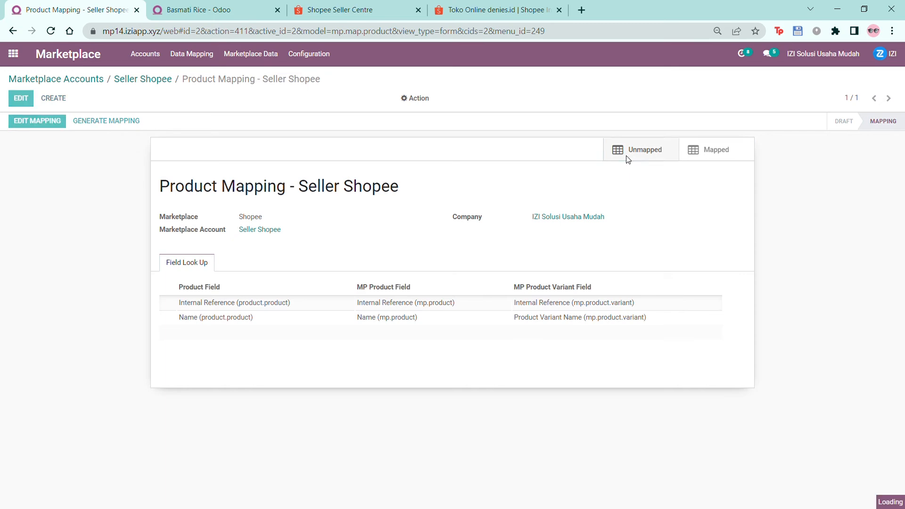
Verify the counts: 149 unmapped and 21 mapped lines for Seller Shopee.
{"action": "left_click", "coordinate": [645, 150]}
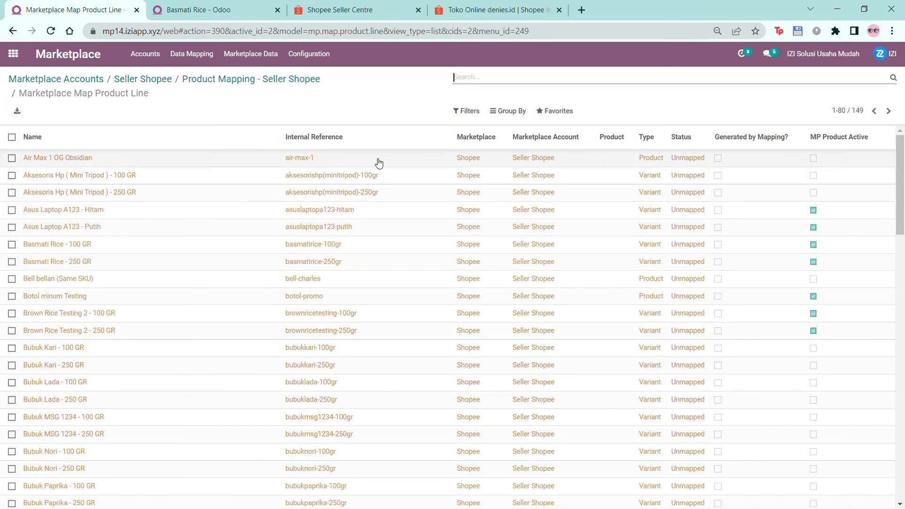
{"action": "left_click", "coordinate": [251, 79]}
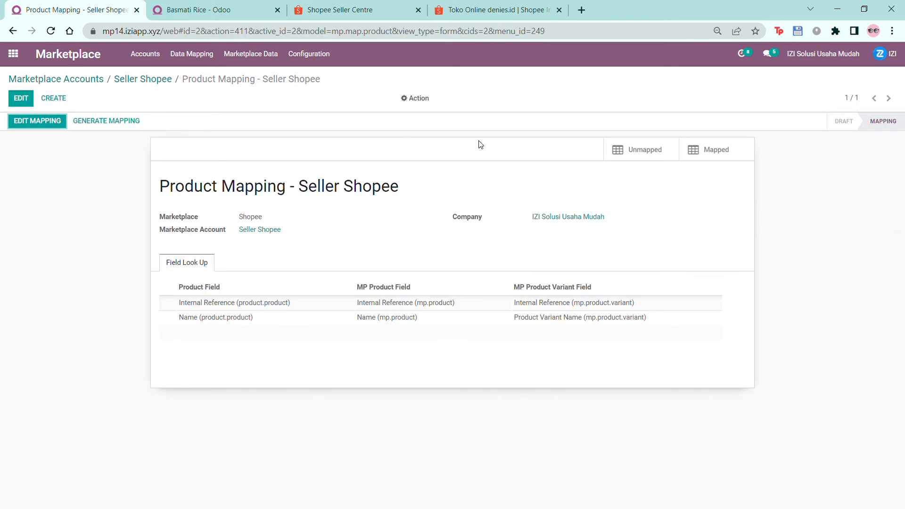
{"action": "left_click", "coordinate": [715, 150]}
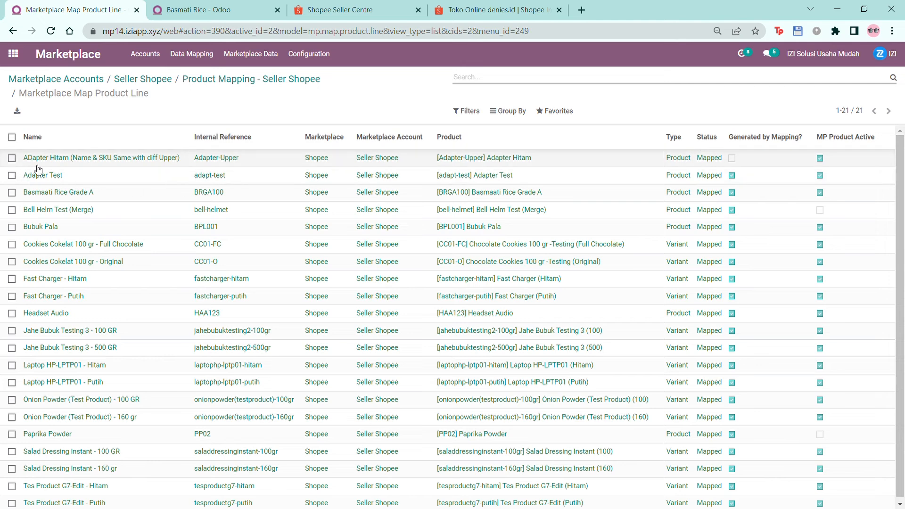
{"action": "mouse_move", "coordinate": [215, 87]}
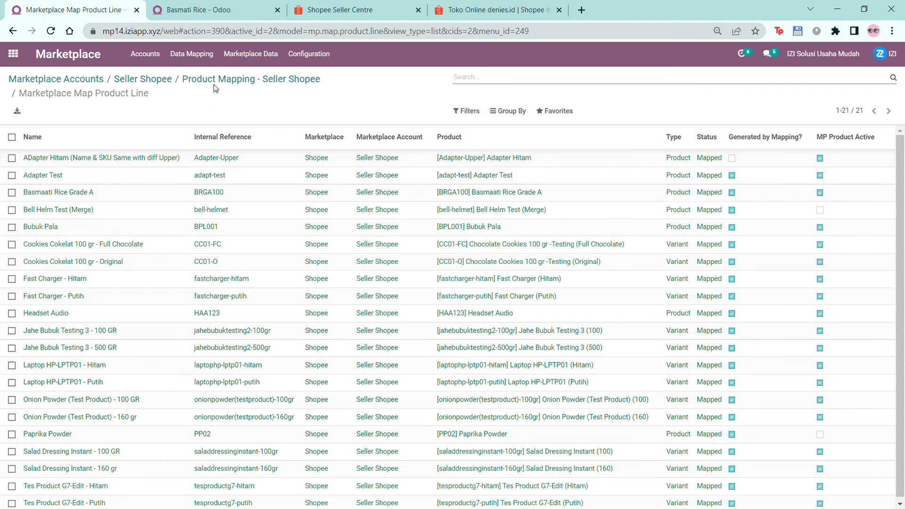
{"action": "left_click", "coordinate": [251, 79]}
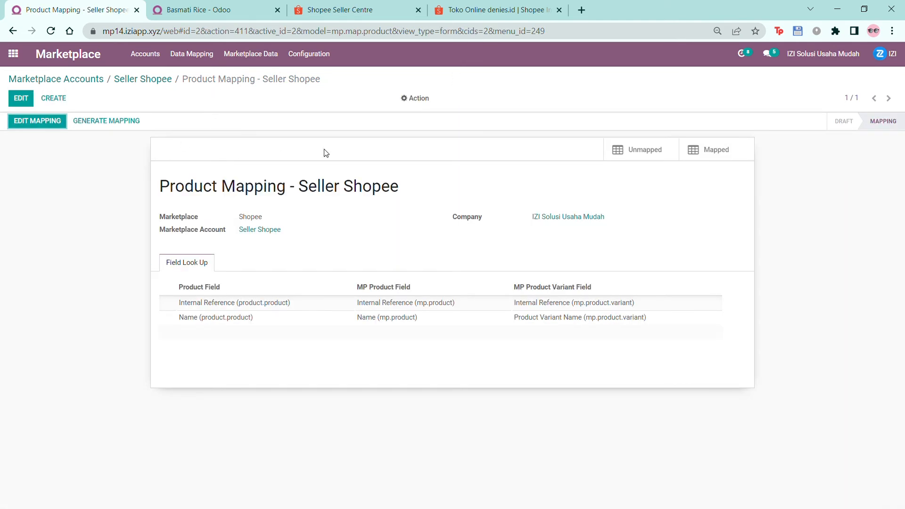
Regenerate the Seller Shopee product mapping automatically.
{"action": "left_click", "coordinate": [640, 149]}
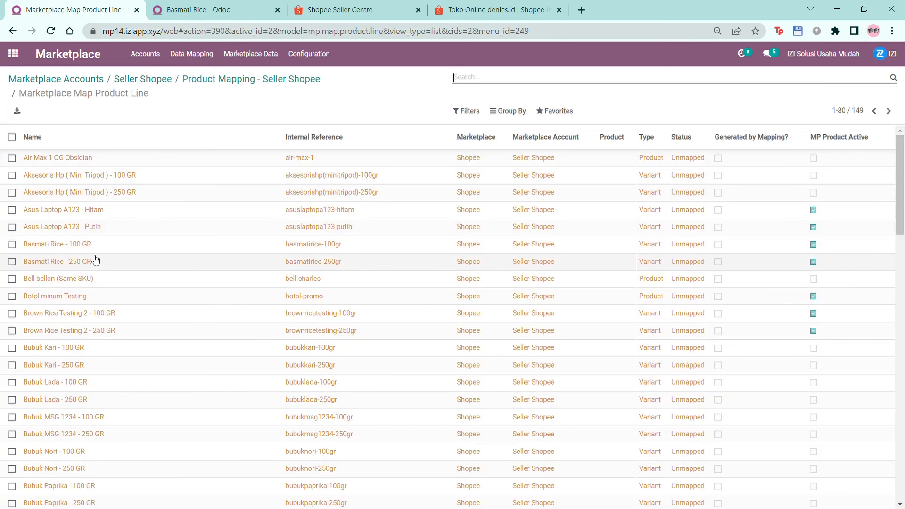
{"action": "left_click", "coordinate": [251, 79]}
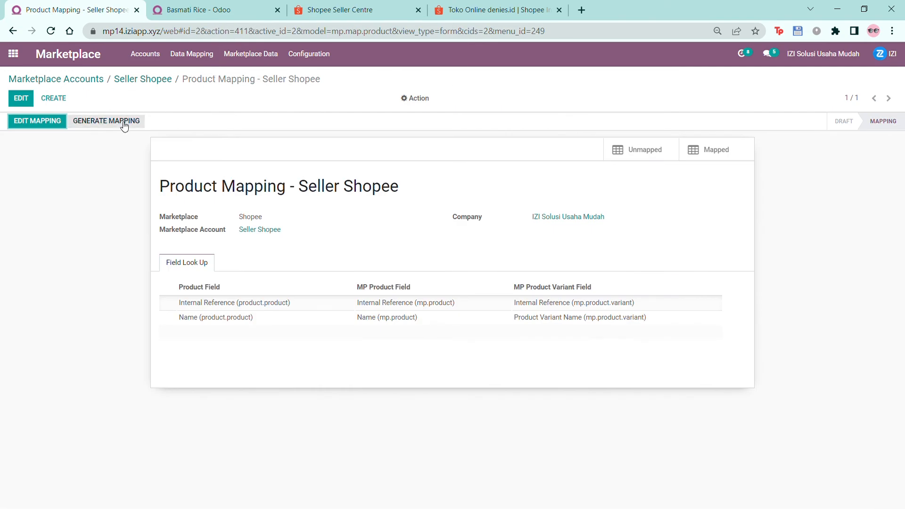
{"action": "left_click", "coordinate": [106, 121]}
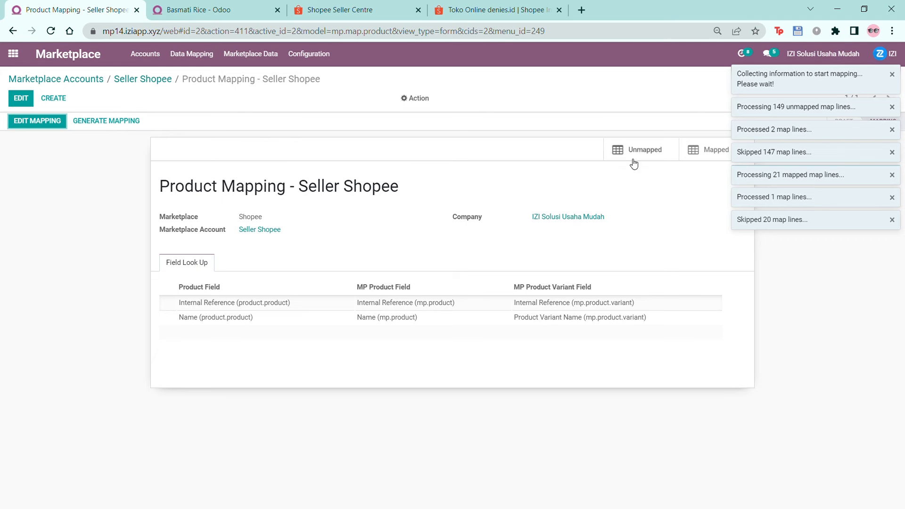
Verify 147 unmapped and 23 mapped lines, with Basmati Rice 100 GR and 250 GR now Mapped.
{"action": "left_click", "coordinate": [644, 150]}
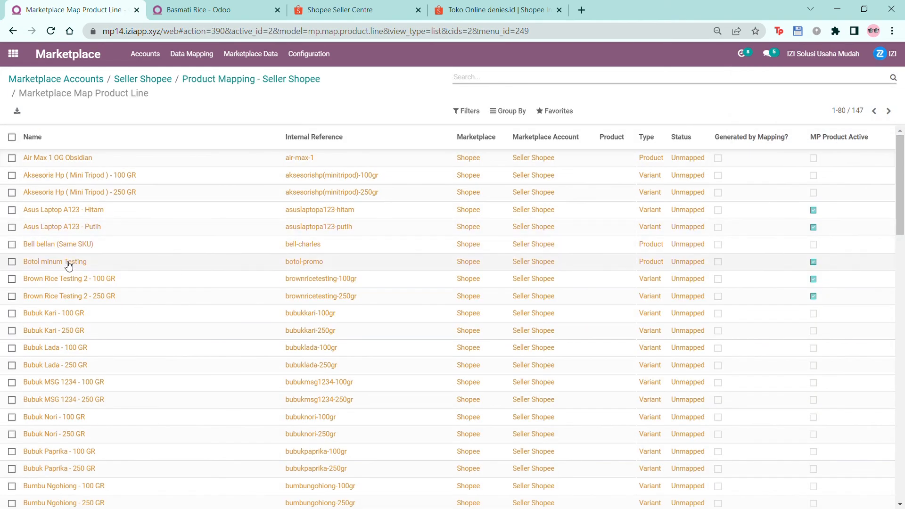
{"action": "left_click", "coordinate": [250, 79]}
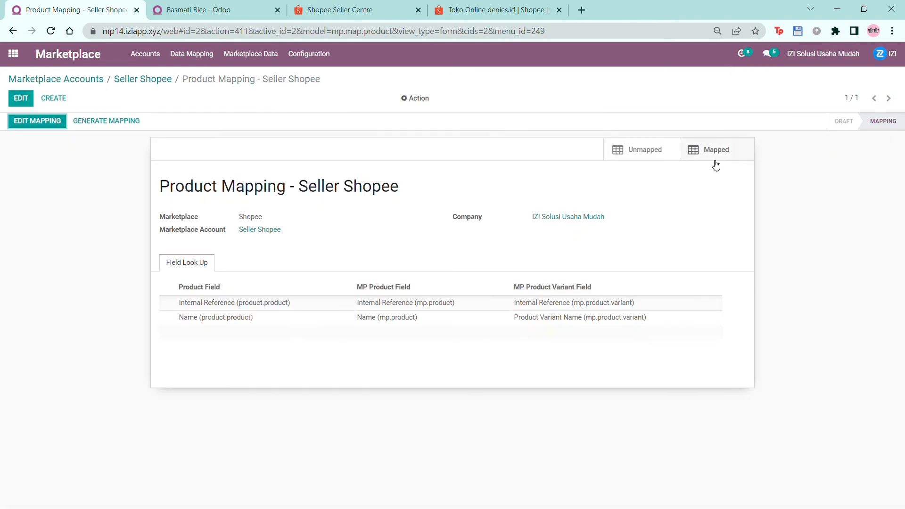
{"action": "left_click", "coordinate": [716, 150]}
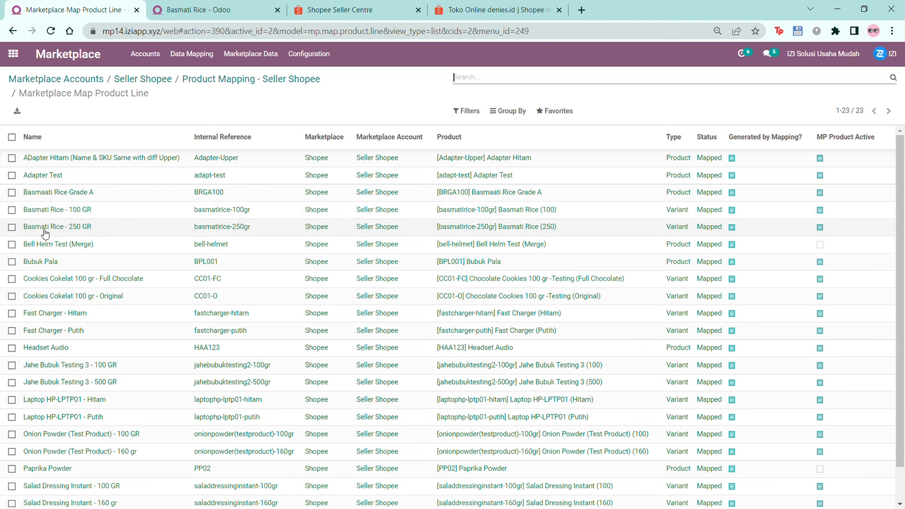
{"action": "left_click", "coordinate": [191, 54]}
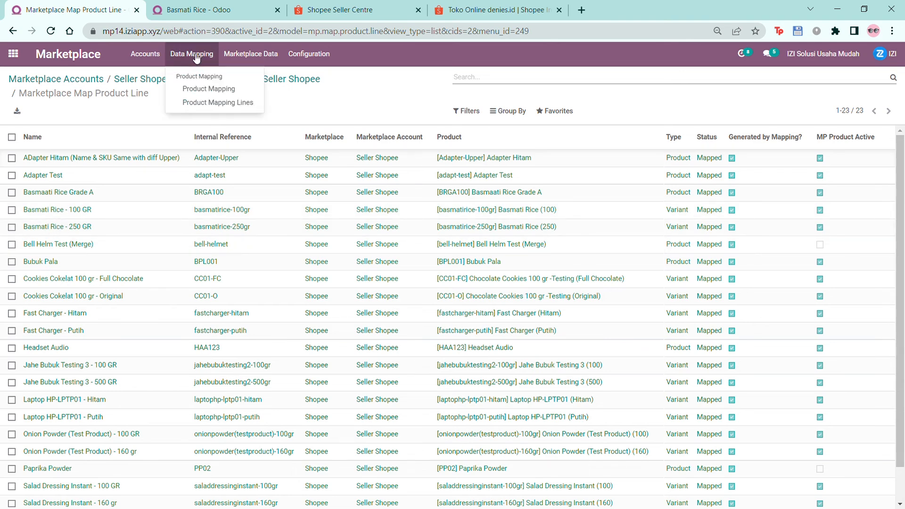
{"action": "mouse_move", "coordinate": [216, 102]}
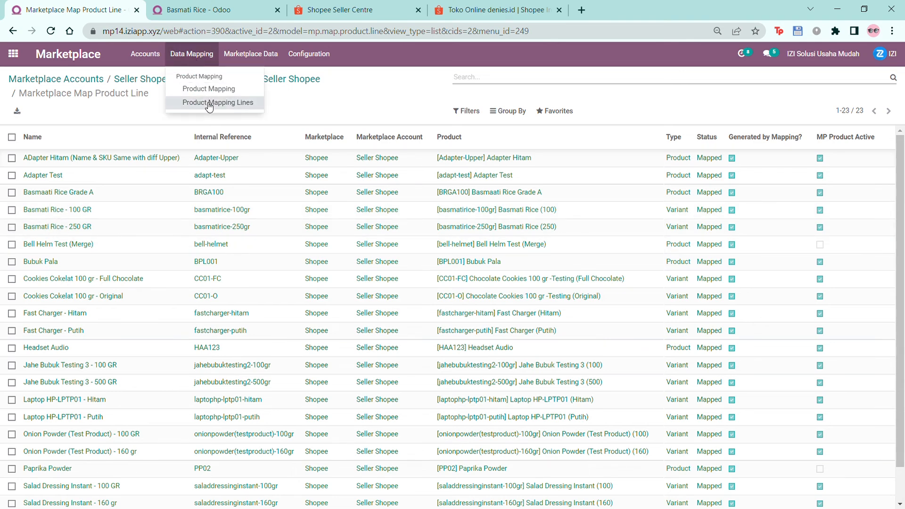
List all product mapping lines, toggling the Unmapped filter on and off for the Shopee group.
{"action": "left_click", "coordinate": [218, 102]}
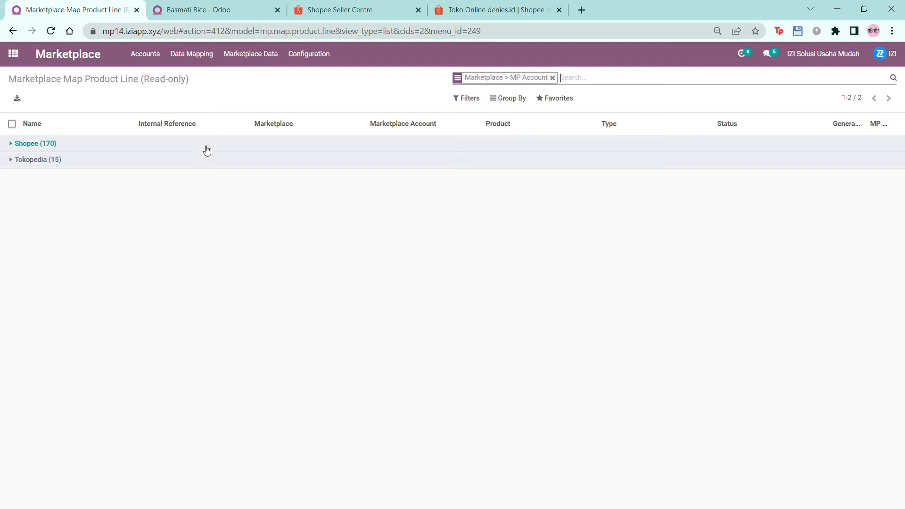
{"action": "left_click", "coordinate": [470, 98]}
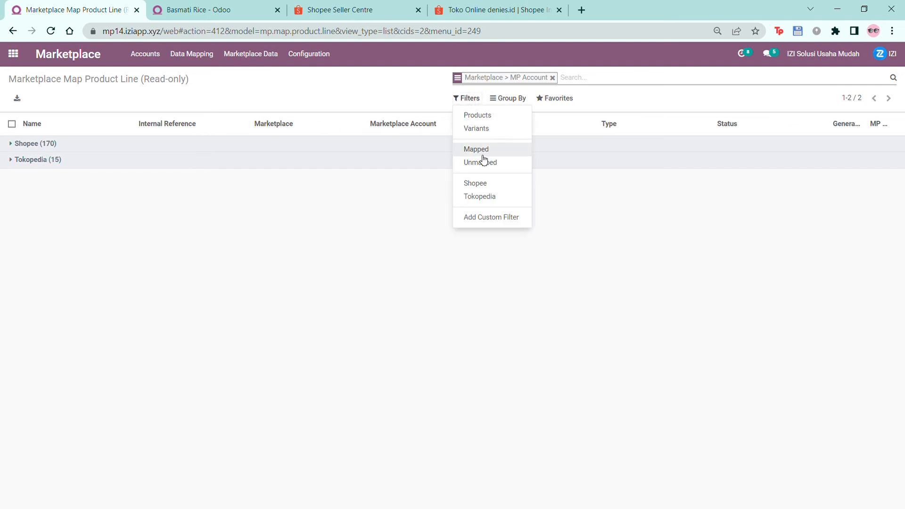
{"action": "mouse_move", "coordinate": [242, 143]}
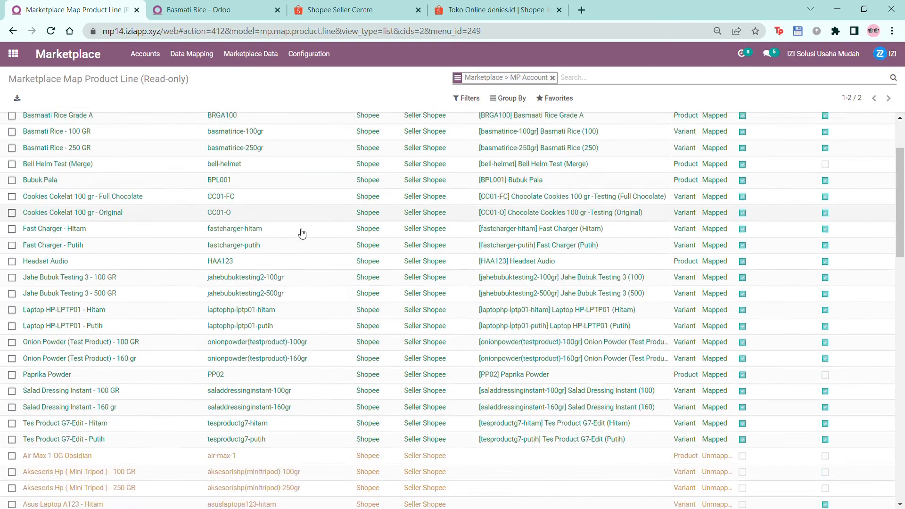
{"action": "left_click", "coordinate": [466, 98]}
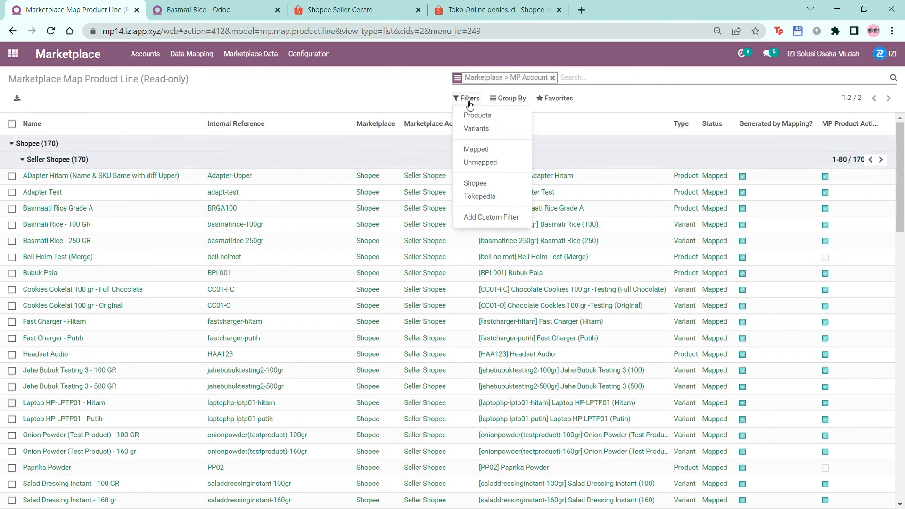
{"action": "left_click", "coordinate": [480, 162]}
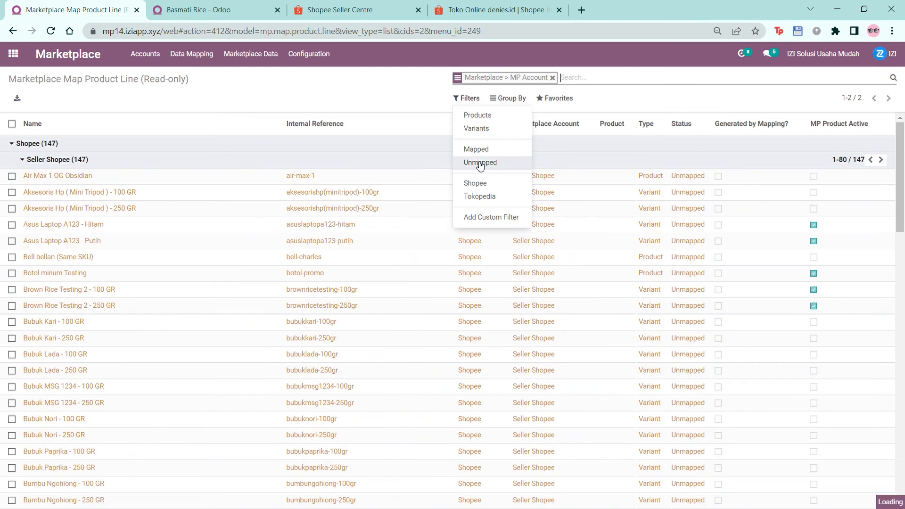
{"action": "left_click", "coordinate": [475, 148]}
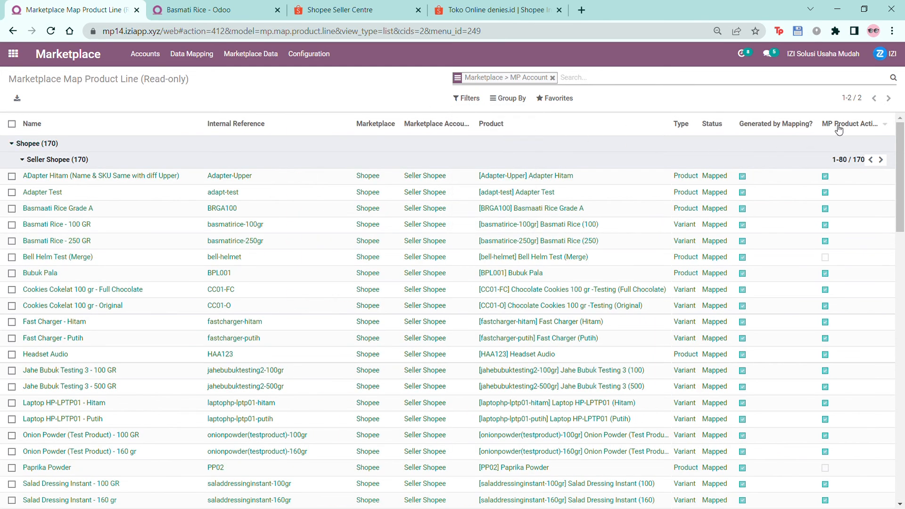
Sort the 170 Shopee lines by MP Product Active in both directions and scan the list.
{"action": "left_click", "coordinate": [852, 123]}
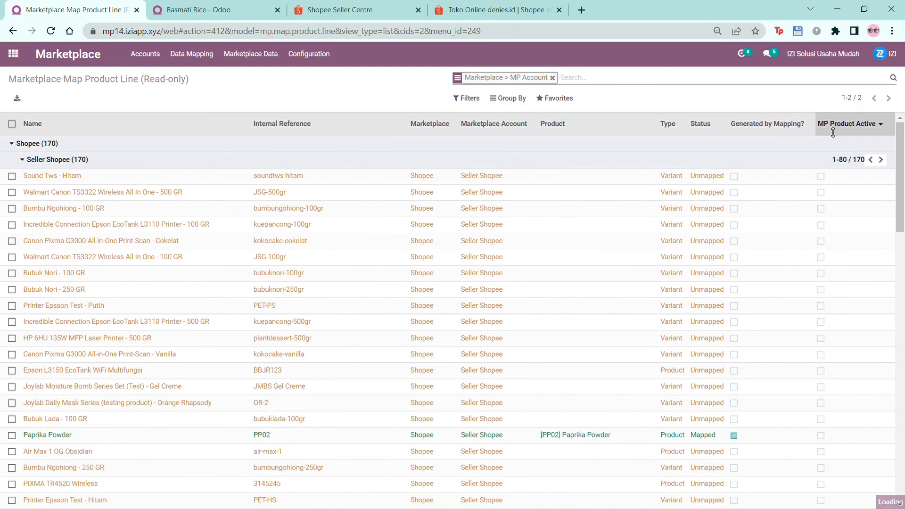
{"action": "left_click", "coordinate": [846, 123]}
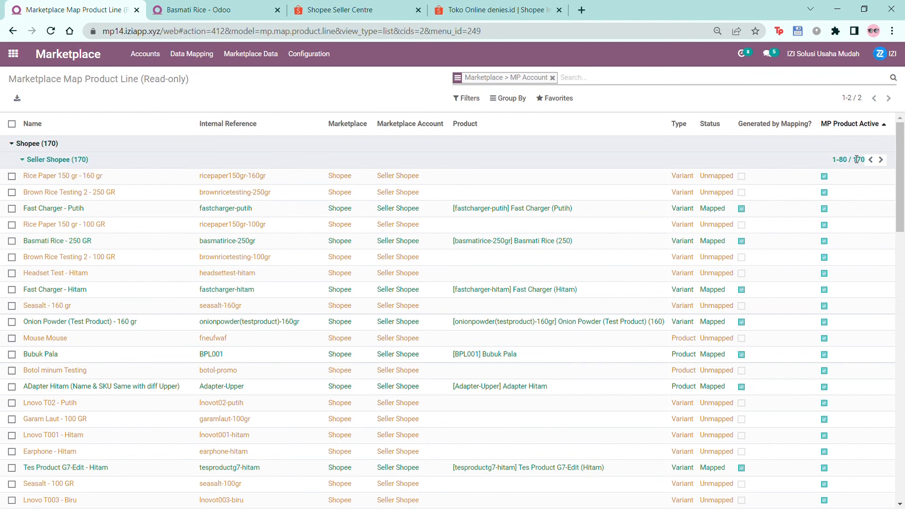
{"action": "scroll", "scroll_direction": "down", "scroll_amount": 3}
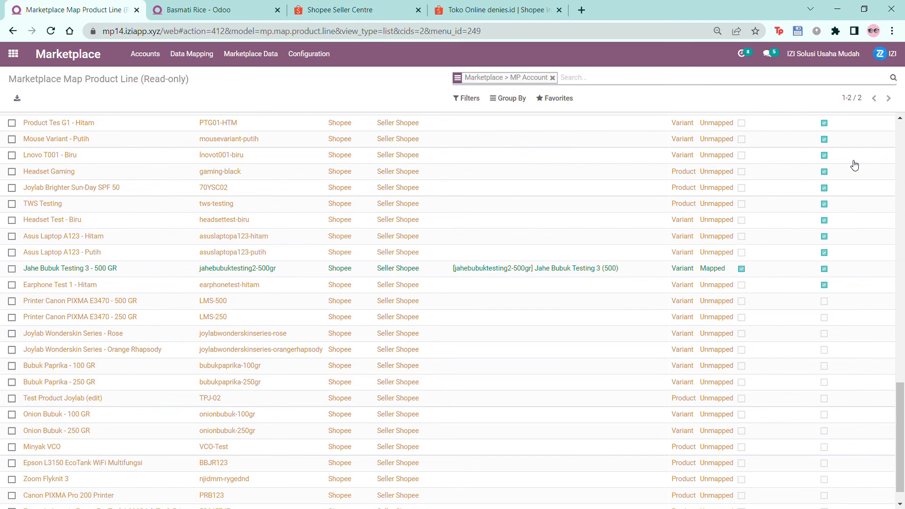
{"action": "scroll", "scroll_direction": "up", "scroll_amount": 3}
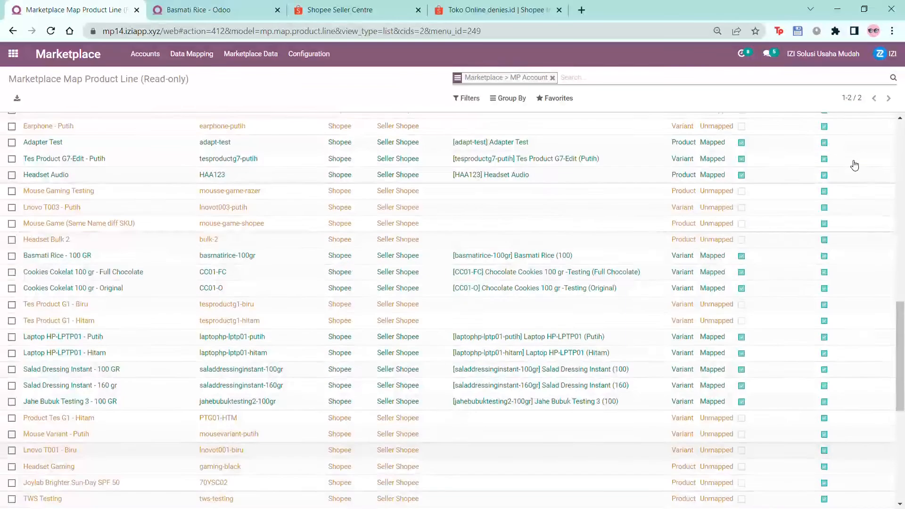